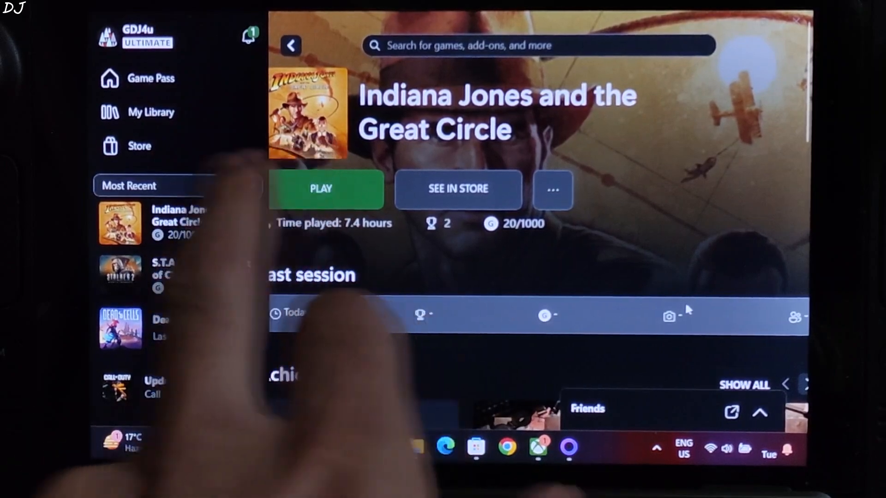
# Search Discover for 'chr' and start installing Google Chrome
pyautogui.click(320, 189)
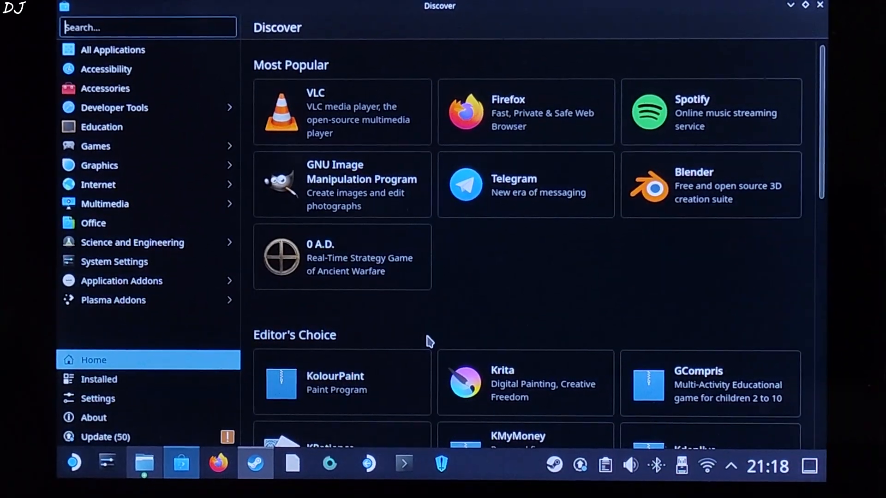
pyautogui.write('chrome')
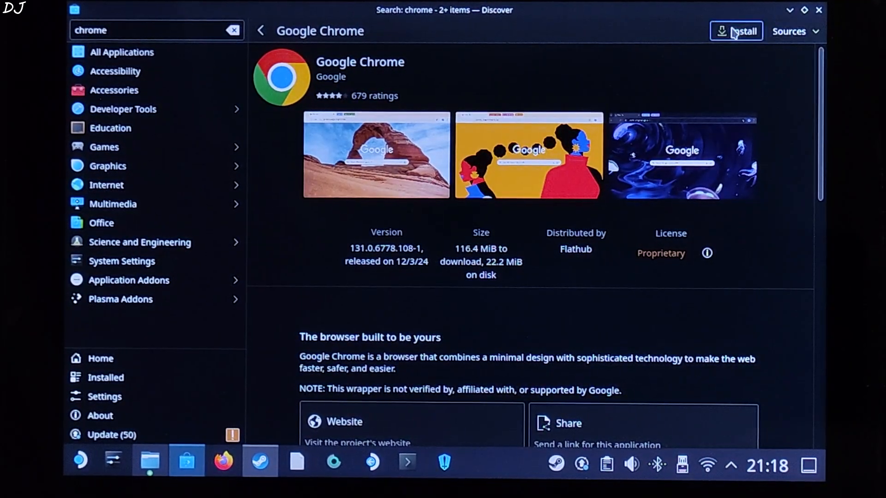
pyautogui.click(735, 31)
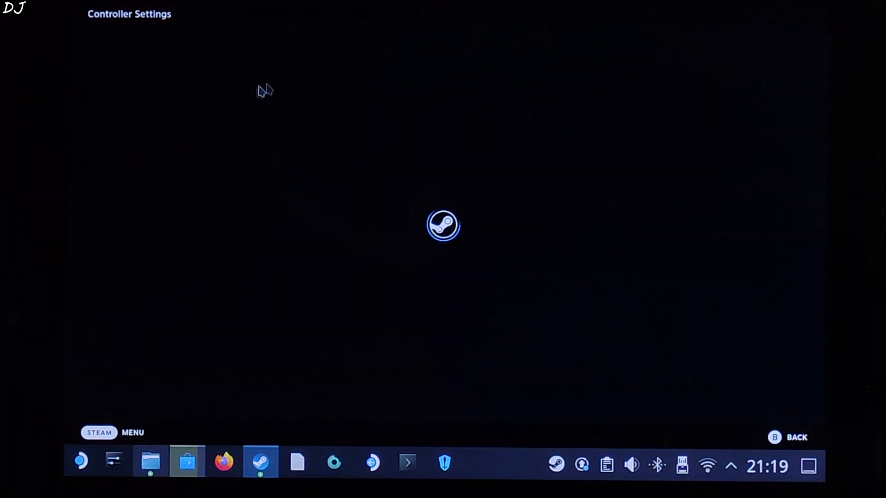
# Apply the Gamepad With Joystick Trackpad template from Load new Layout > Templates
pyautogui.click(397, 43)
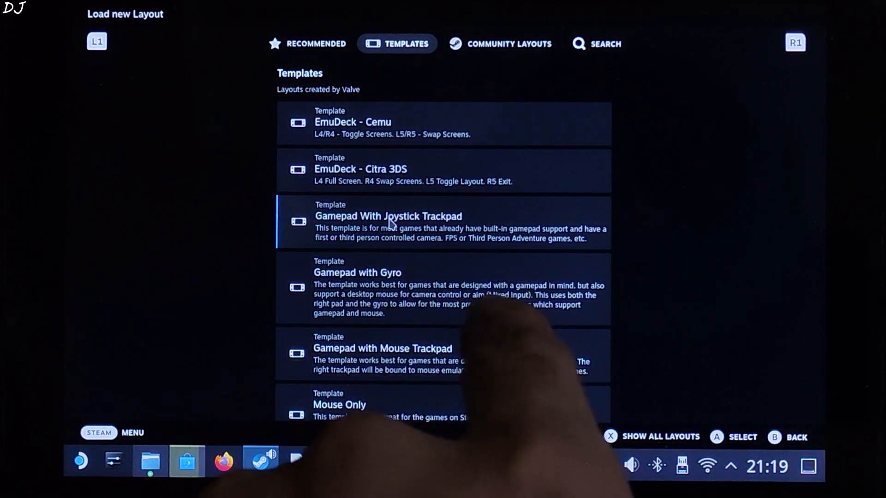
pyautogui.click(387, 221)
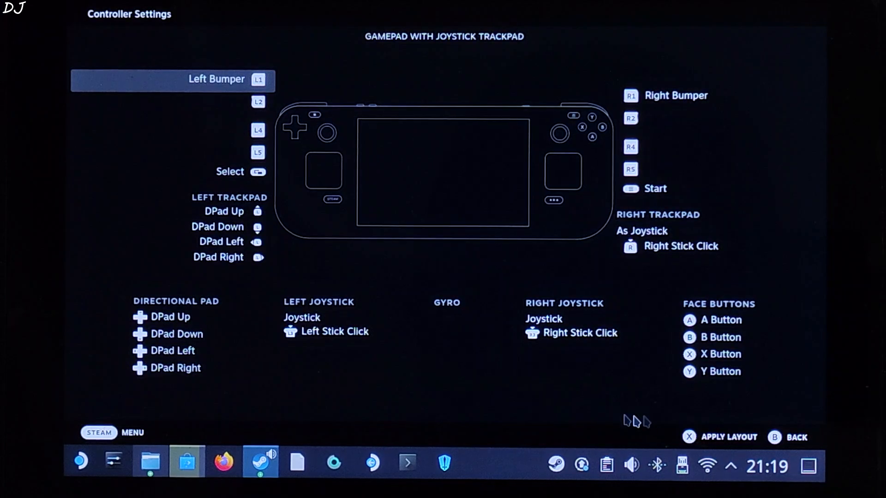
pyautogui.click(773, 437)
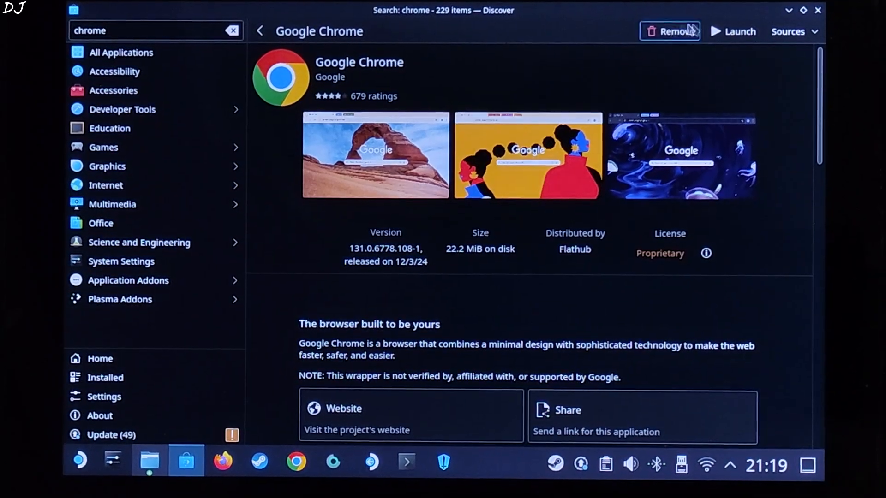
# Launch Google Chrome from Discover and accept the welcome dialog
pyautogui.click(732, 31)
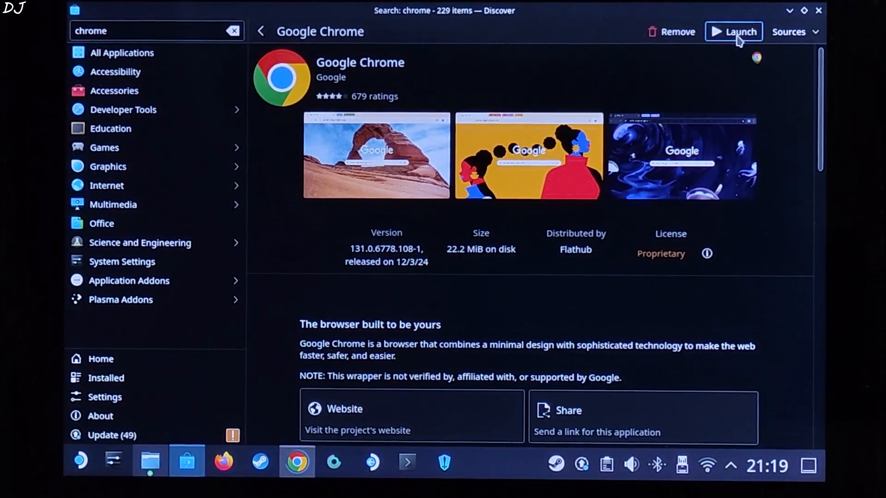
pyautogui.click(733, 32)
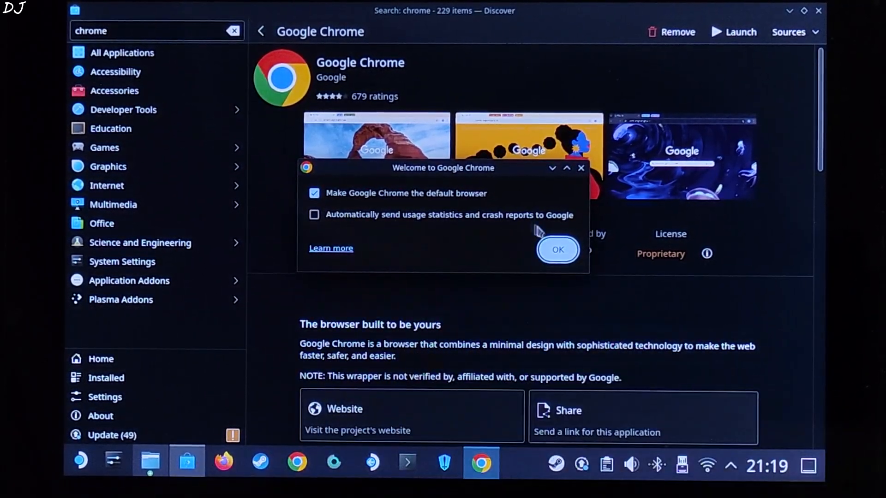
pyautogui.click(556, 249)
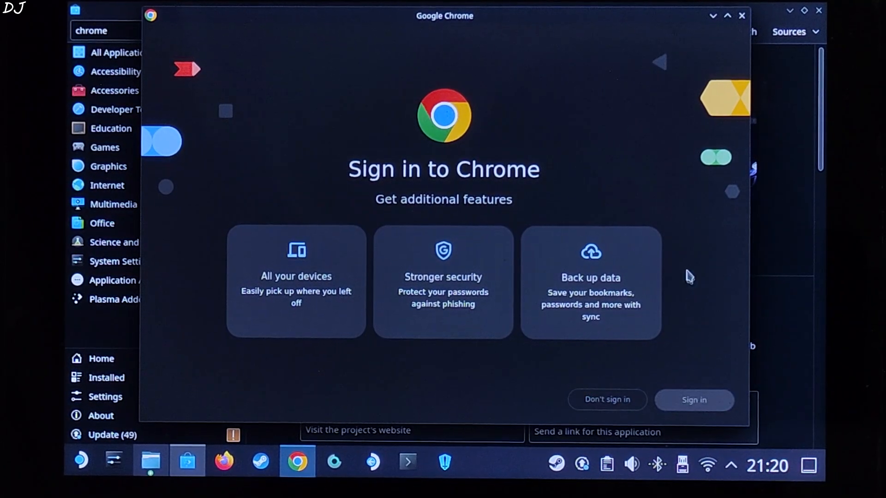
# Sign in to Chrome and dismiss the ad privacy notice with Got it
pyautogui.click(694, 399)
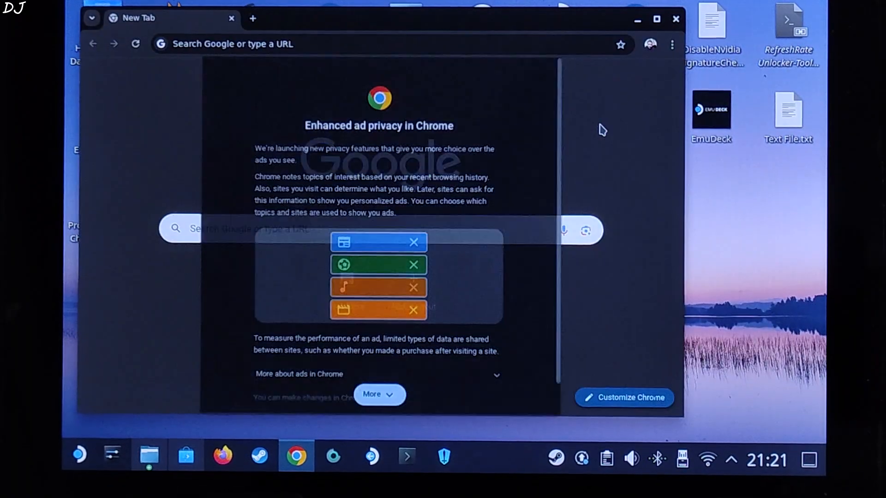
pyautogui.click(379, 393)
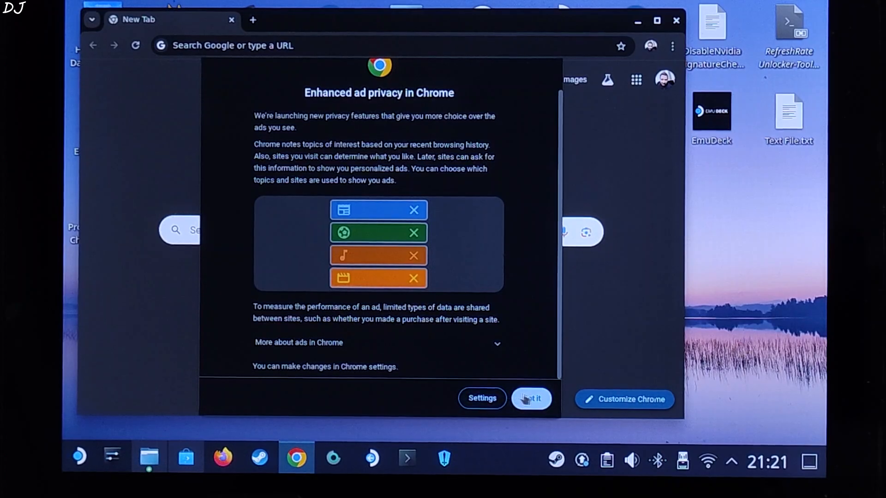
pyautogui.click(530, 398)
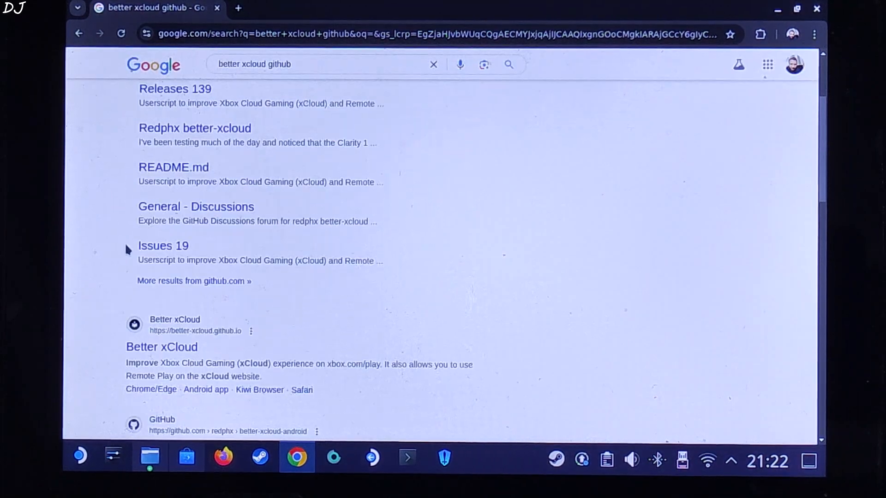
# Open the Better xCloud site from the search results and its Chrome/Edge install guide
pyautogui.scroll(-3)
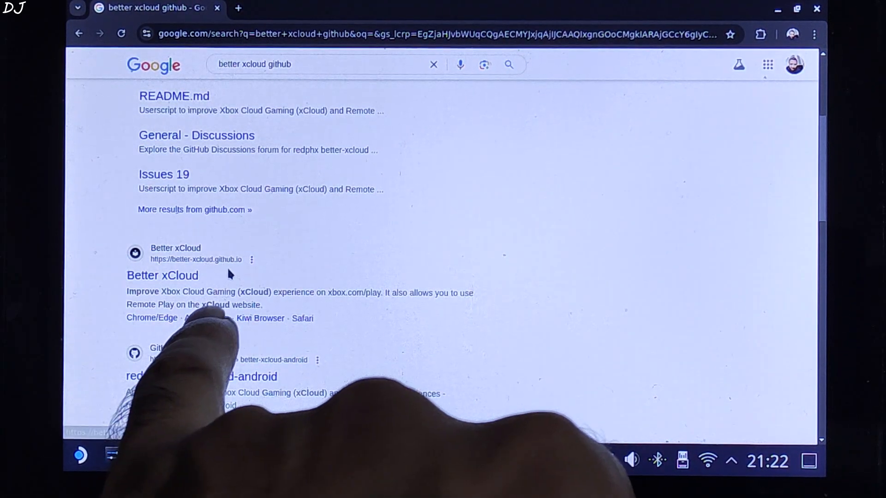
pyautogui.click(162, 275)
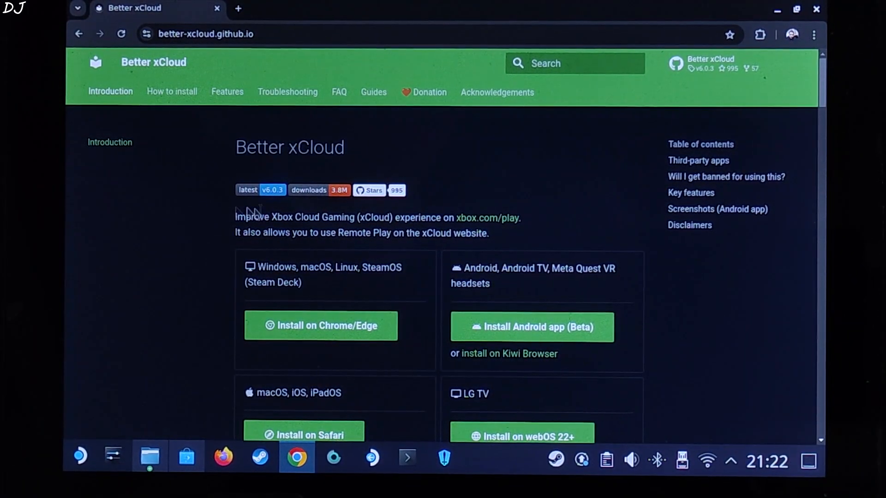
pyautogui.moveTo(320, 325)
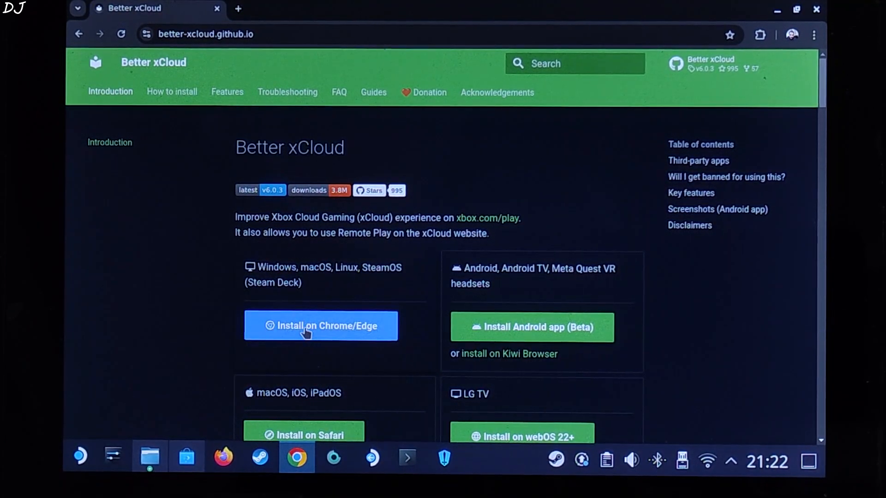
pyautogui.click(320, 326)
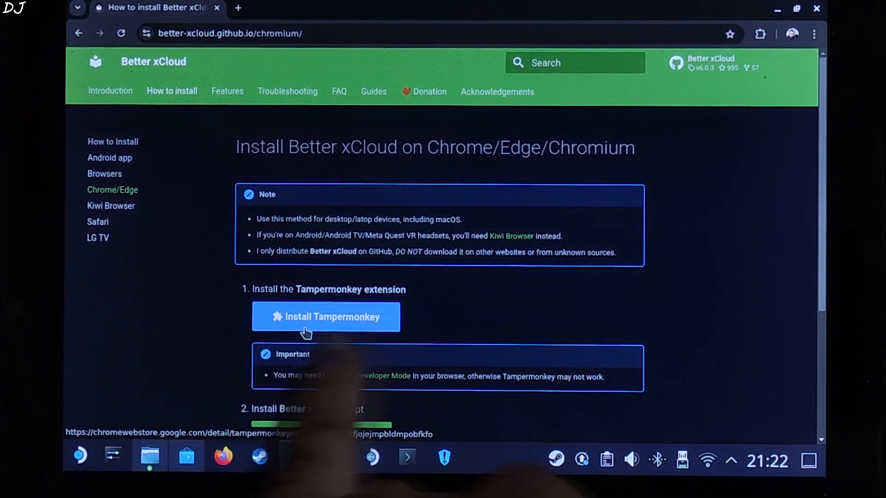
# Add Tampermonkey to Chrome and turn on Developer mode in Manage Extensions
pyautogui.click(325, 317)
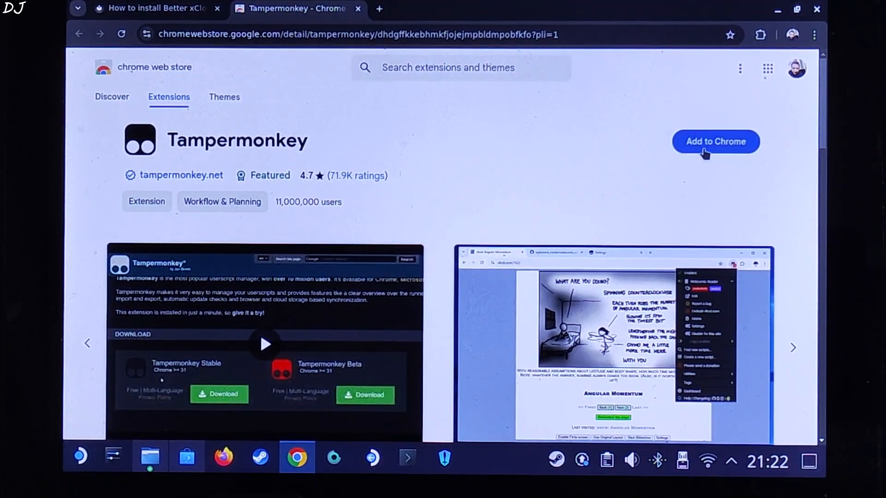
pyautogui.click(715, 141)
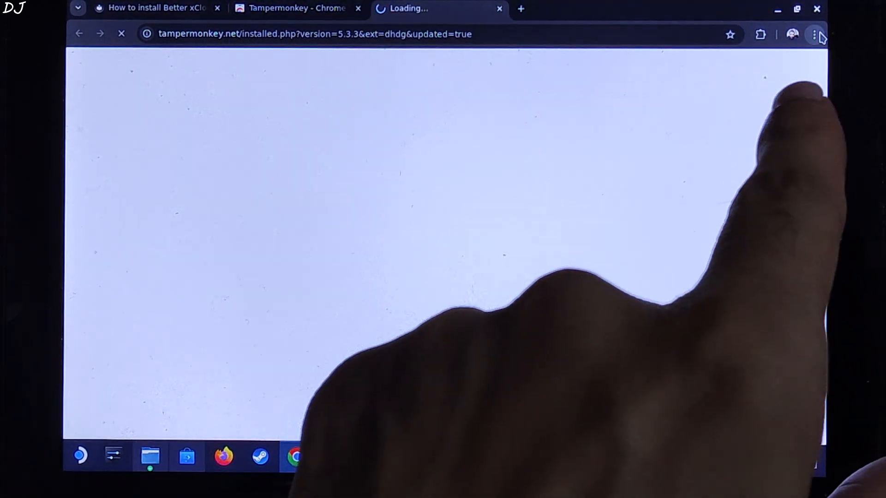
pyautogui.click(813, 34)
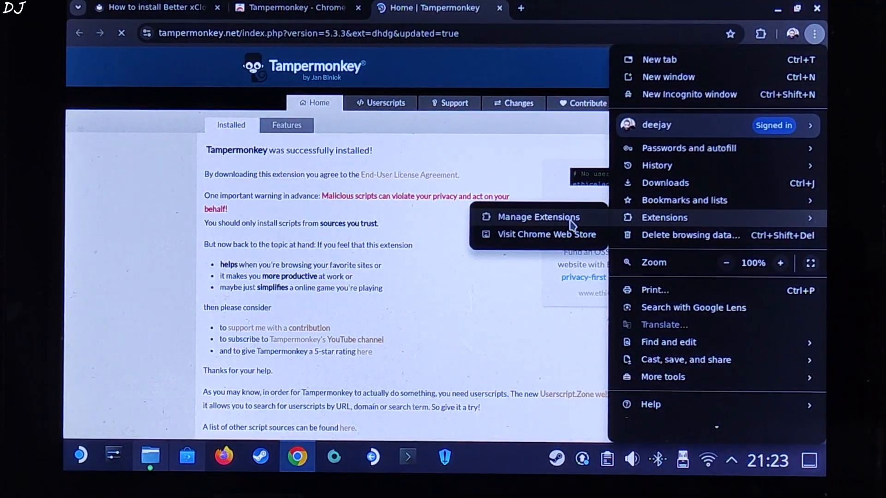
pyautogui.click(537, 217)
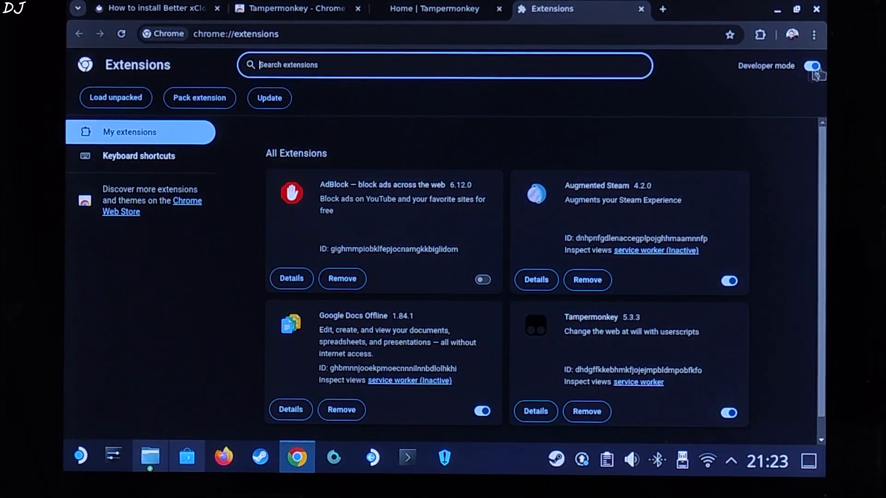
pyautogui.click(152, 8)
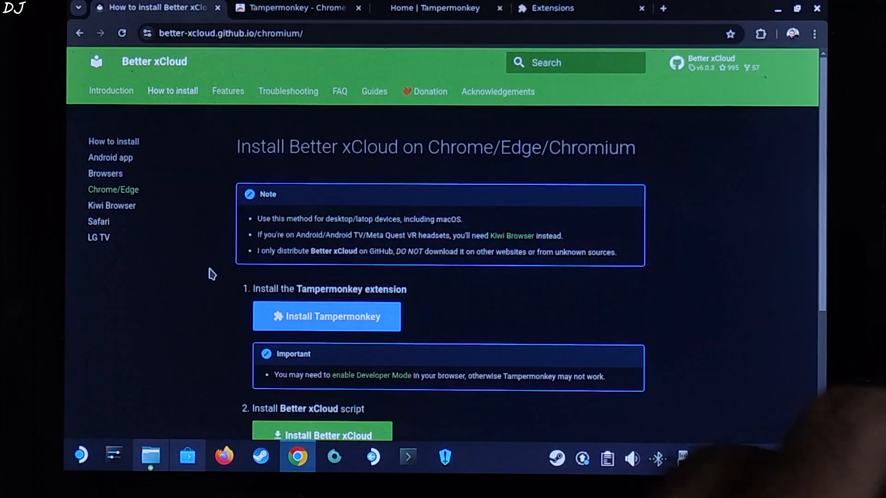
# Install the Better xCloud userscript and confirm it in Tampermonkey
pyautogui.scroll(-3)
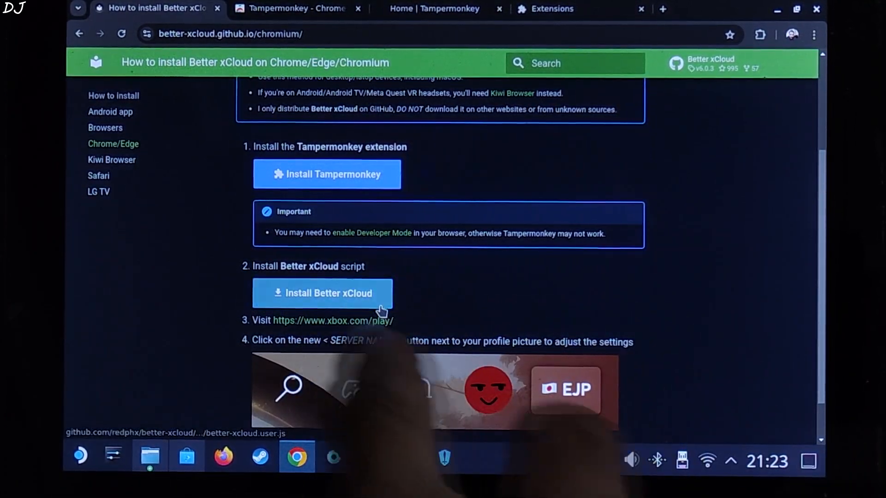
pyautogui.click(322, 293)
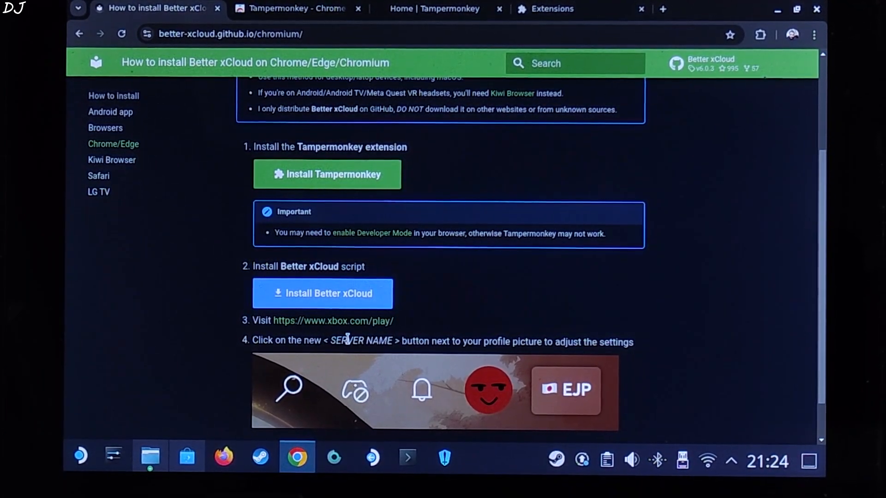
pyautogui.click(332, 321)
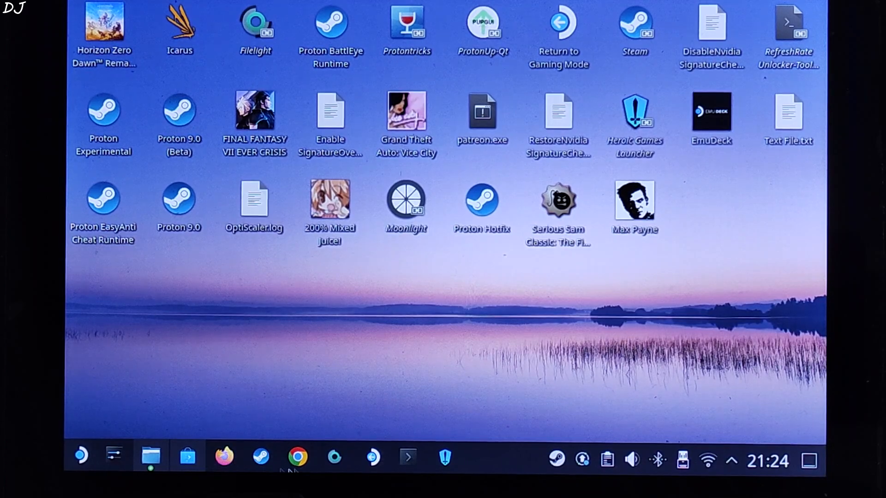
# Open xbox.com/en-US/play in Chrome and sign in from the profile menu
pyautogui.click(297, 455)
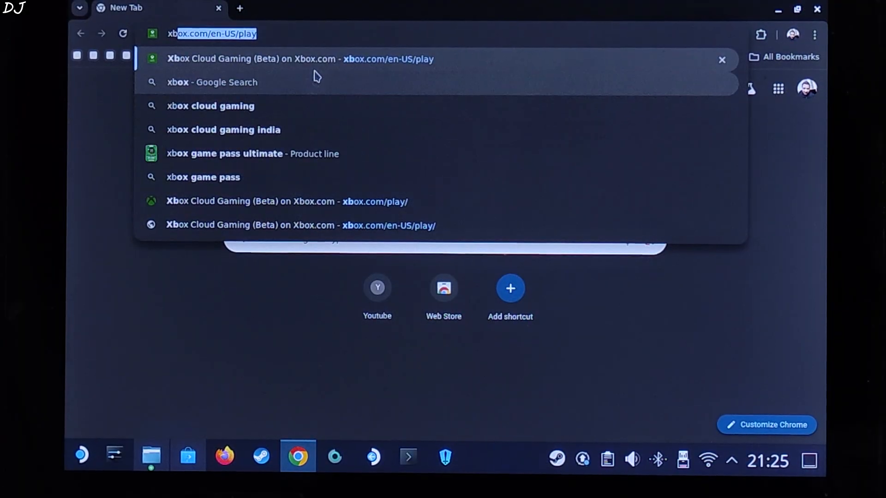
pyautogui.click(300, 58)
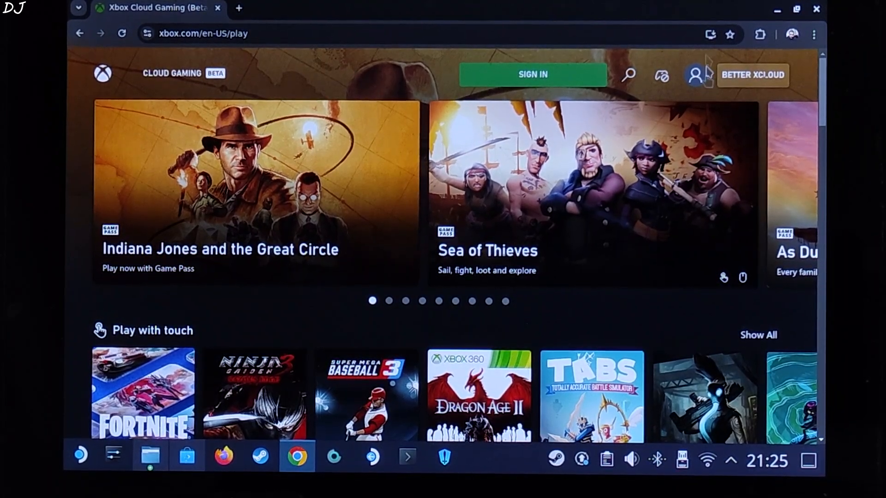
pyautogui.click(696, 74)
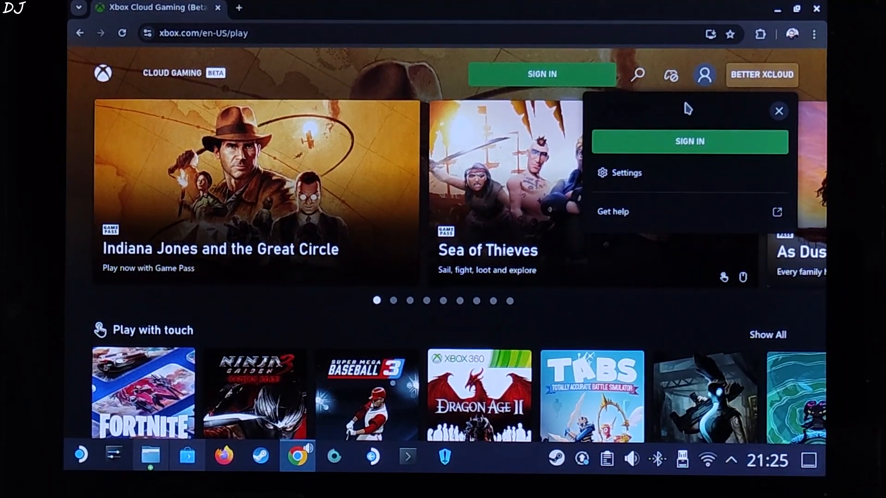
pyautogui.moveTo(666, 153)
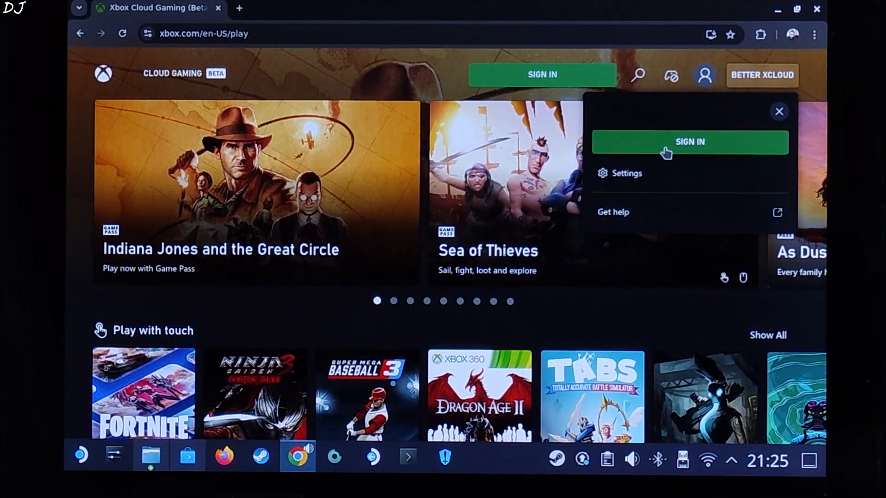
pyautogui.click(688, 141)
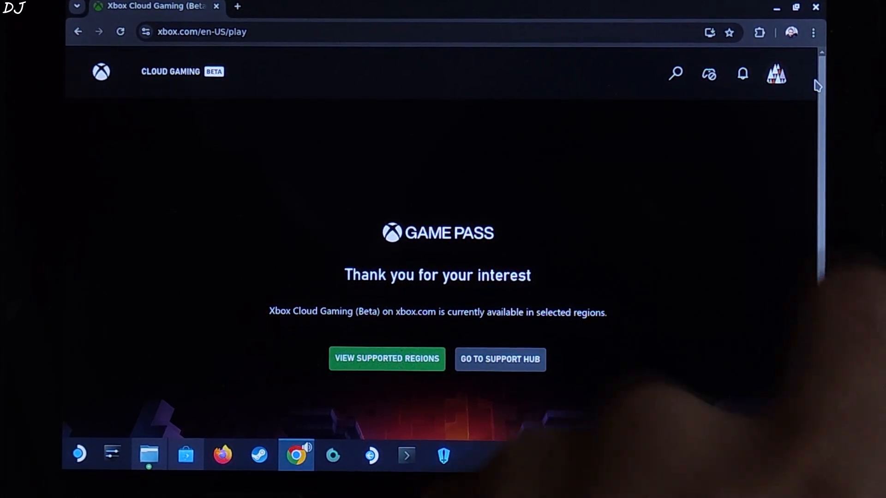
# View the full Xbox profile, continue past its welcome, and open Better xCloud settings
pyautogui.click(776, 73)
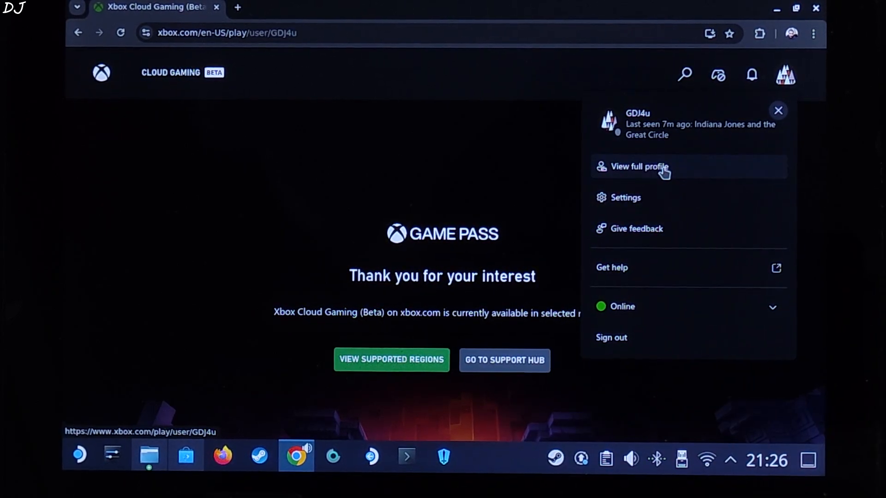
pyautogui.click(638, 166)
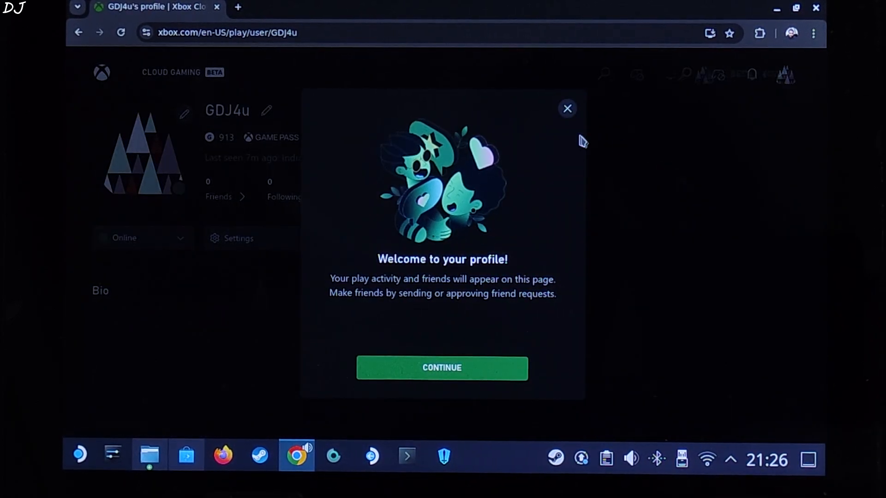
pyautogui.click(441, 367)
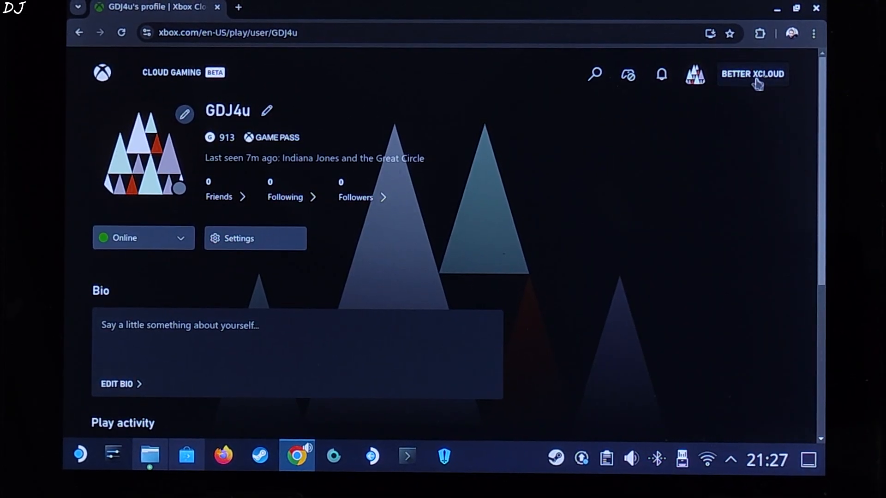
pyautogui.click(752, 74)
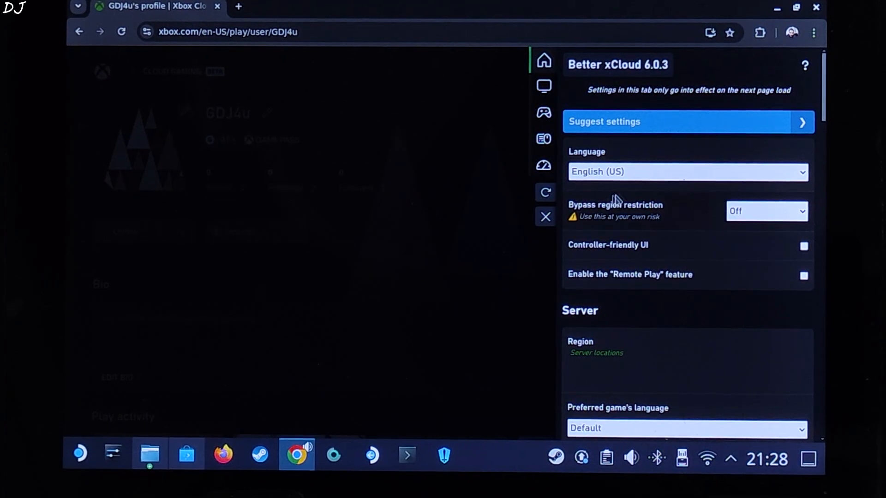
# Set Bypass region restriction to Korea and reload the page
pyautogui.click(765, 211)
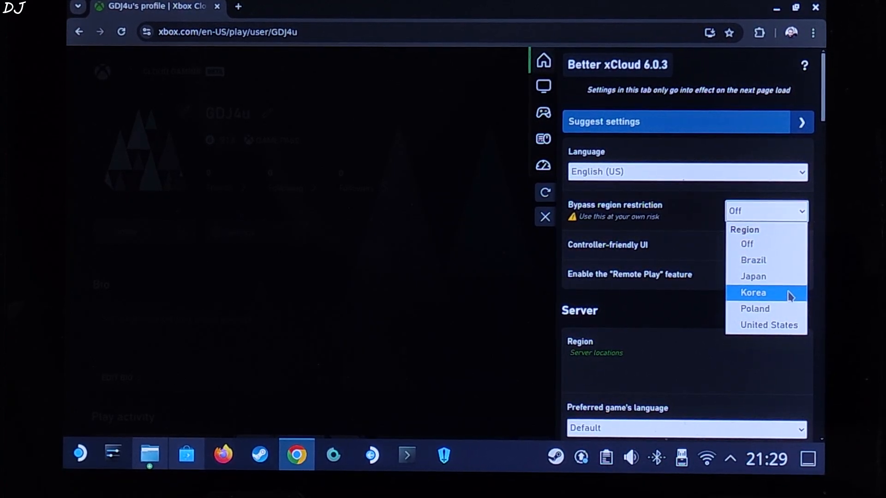
pyautogui.click(752, 292)
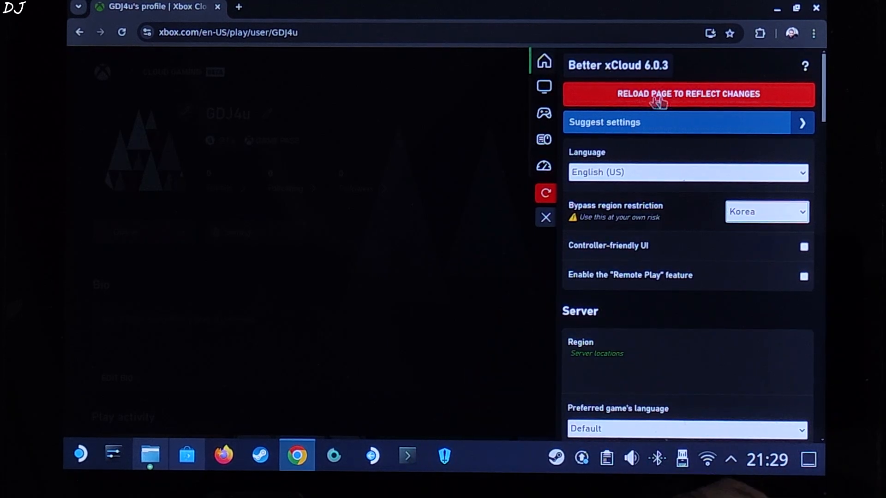
pyautogui.click(686, 94)
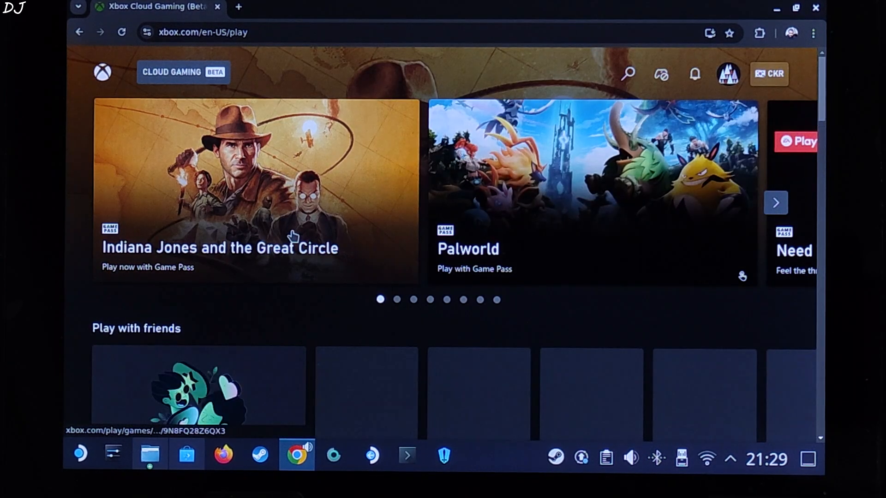
pyautogui.scroll(-3)
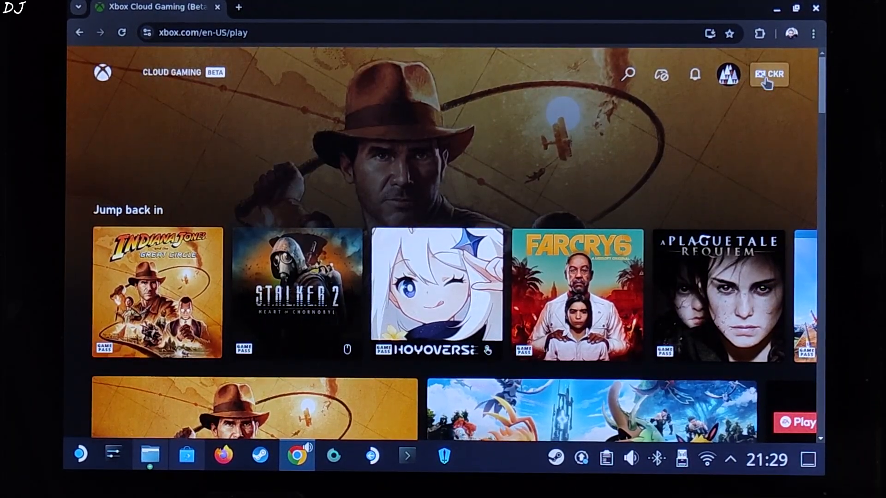
# Reopen Better xCloud settings and keep the server region as CKR - KoreaCentral
pyautogui.click(768, 74)
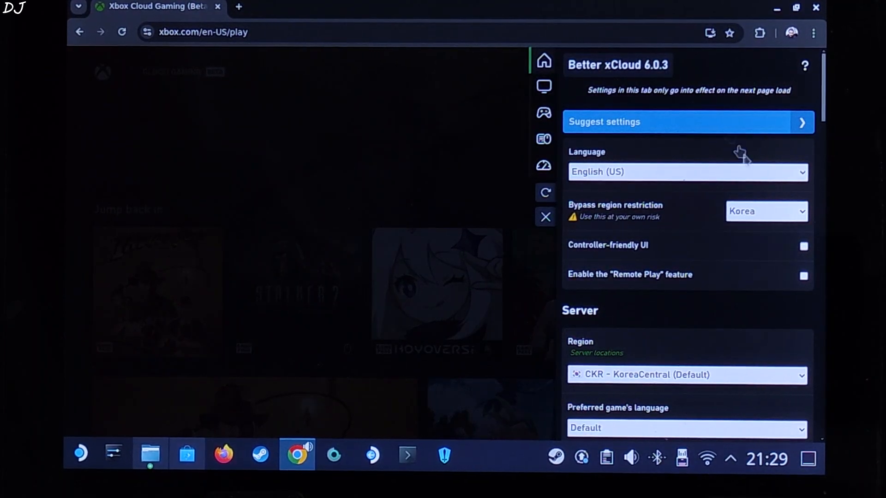
pyautogui.scroll(-3)
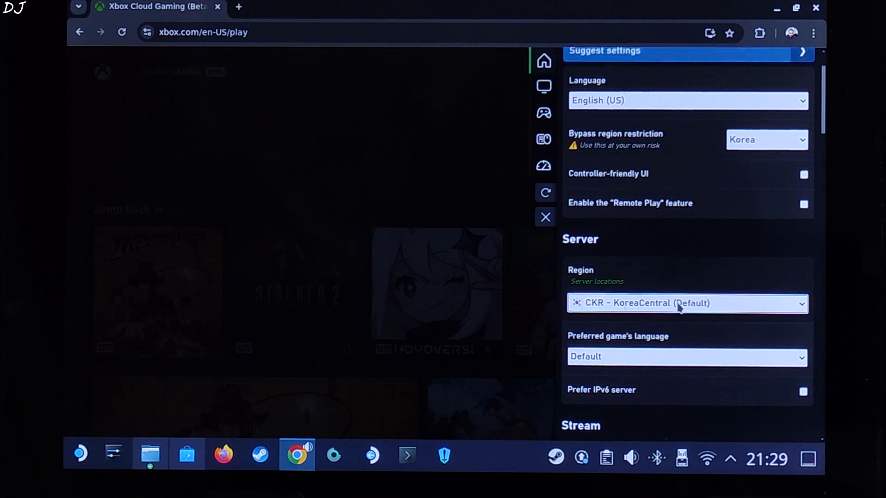
pyautogui.click(686, 303)
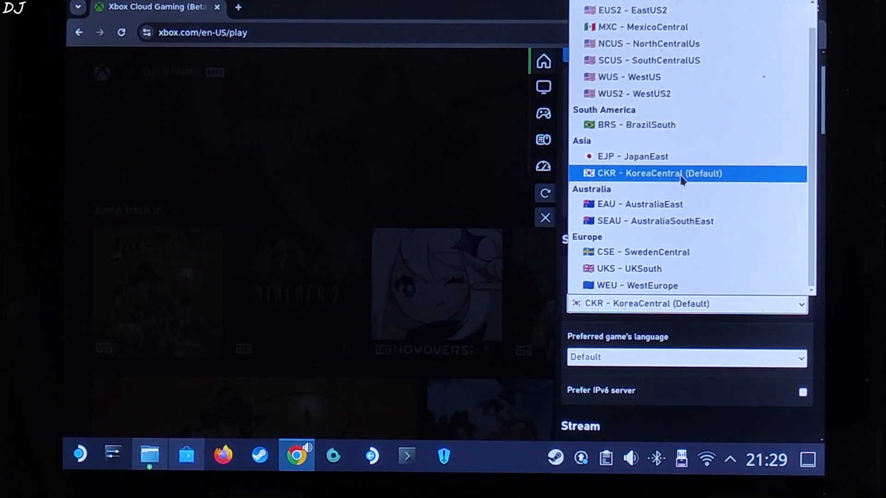
pyautogui.moveTo(641, 251)
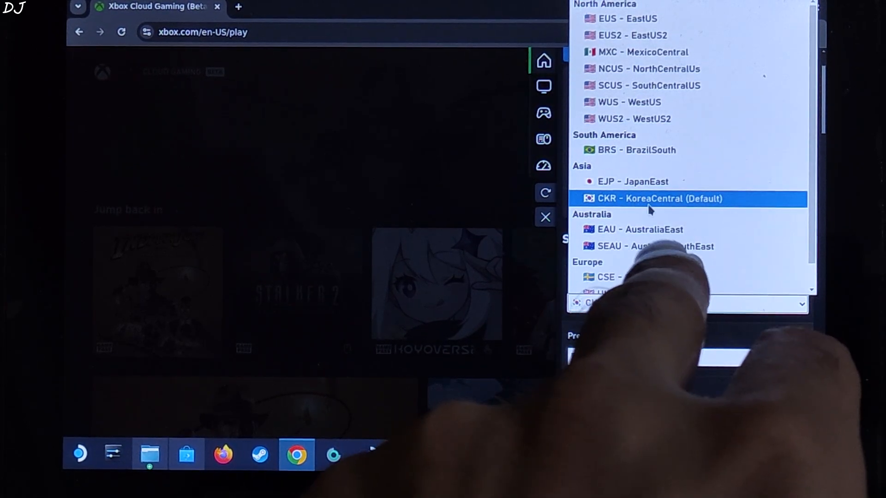
pyautogui.click(657, 198)
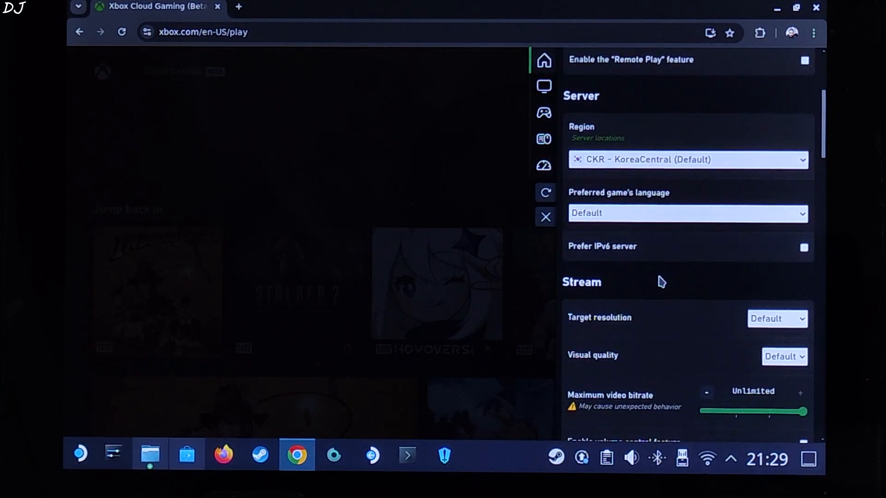
# Set Target resolution to 1080p (HQ) and Visual quality to High
pyautogui.click(777, 246)
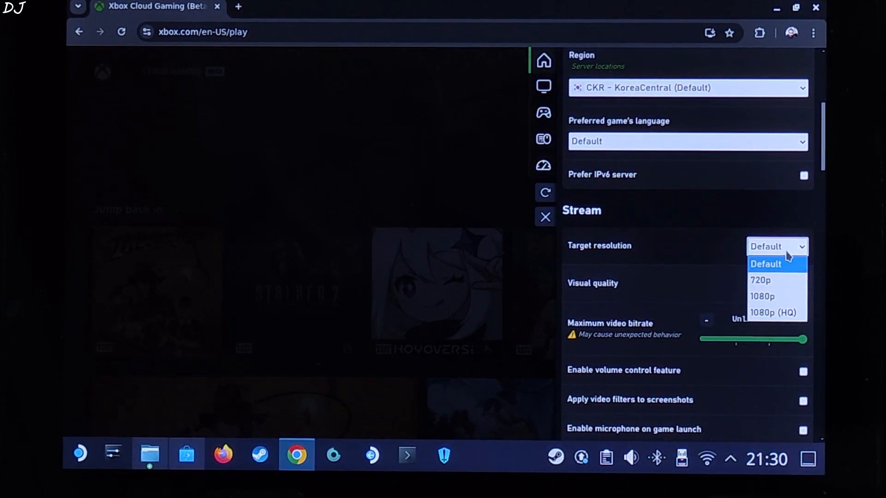
pyautogui.click(776, 312)
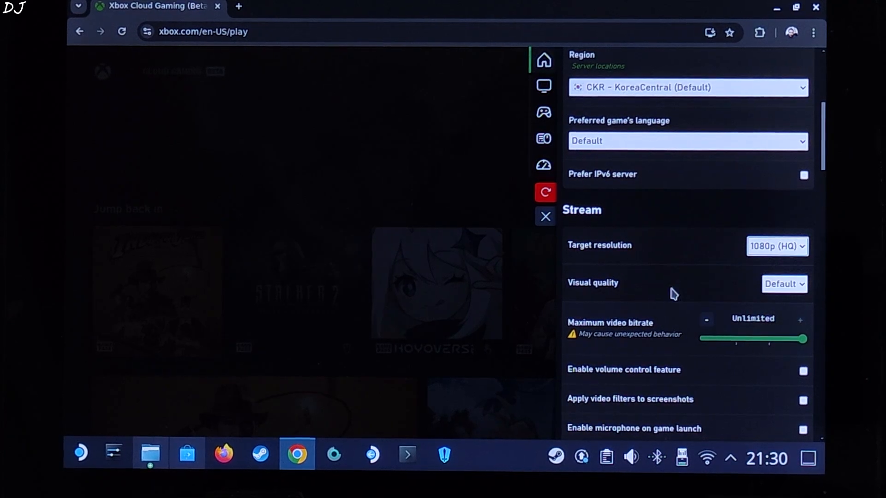
pyautogui.click(784, 284)
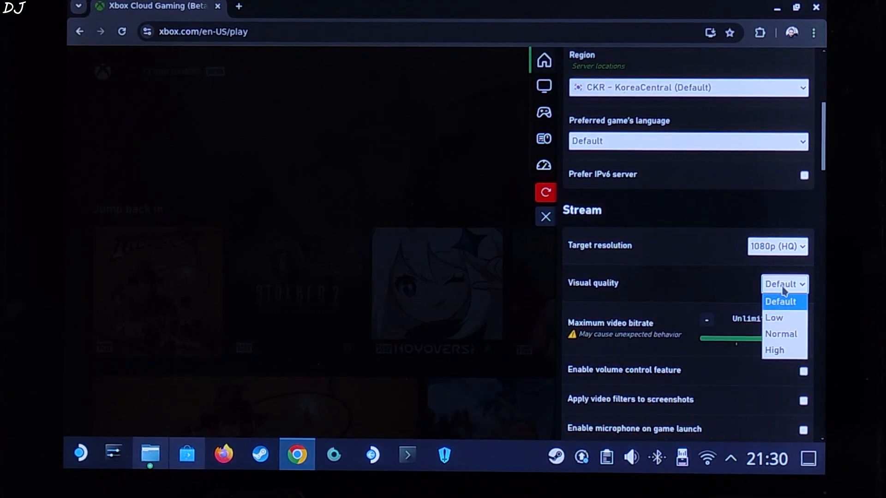
pyautogui.click(774, 350)
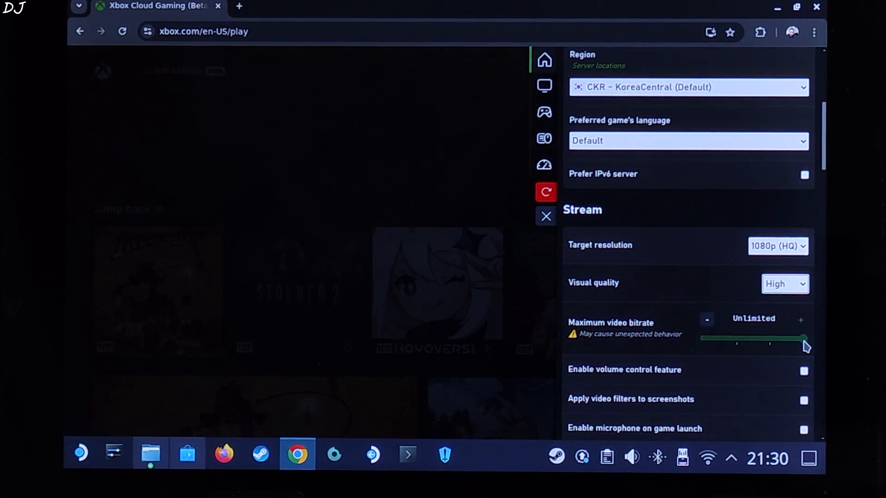
# Scroll through the remaining Better xCloud settings to the audio and video options
pyautogui.scroll(-3)
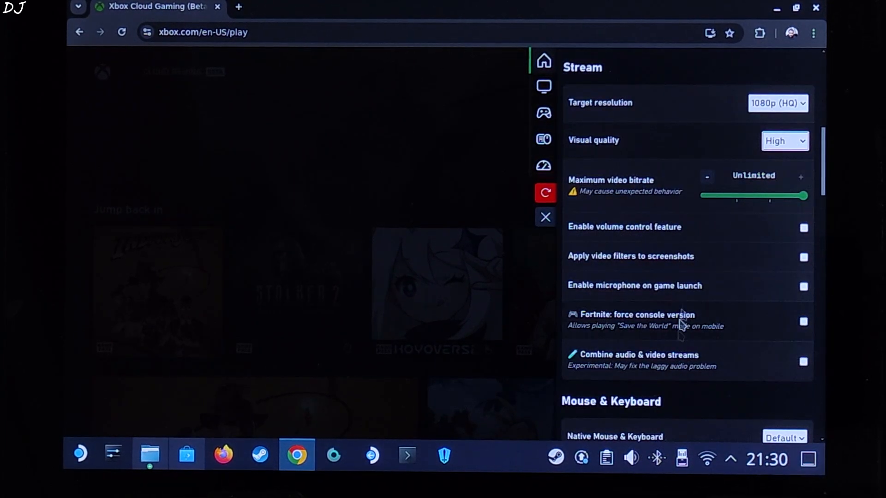
pyautogui.scroll(-3)
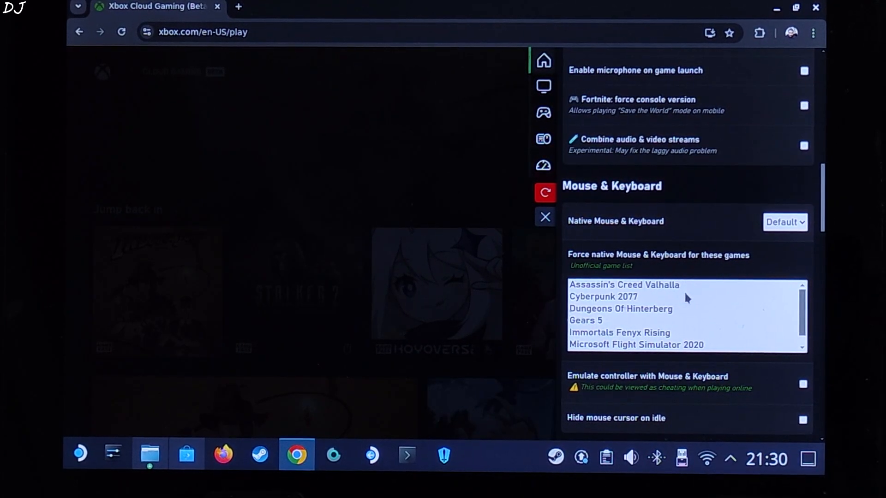
pyautogui.scroll(-3)
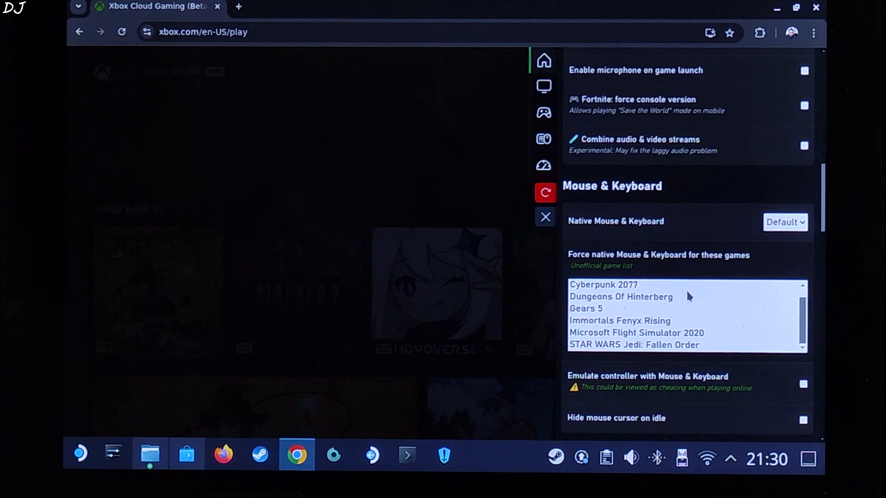
pyautogui.scroll(-3)
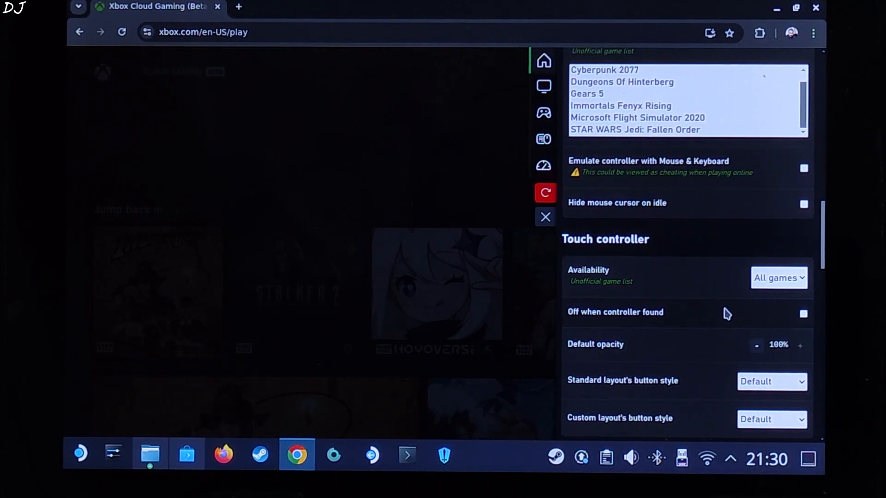
pyautogui.scroll(-3)
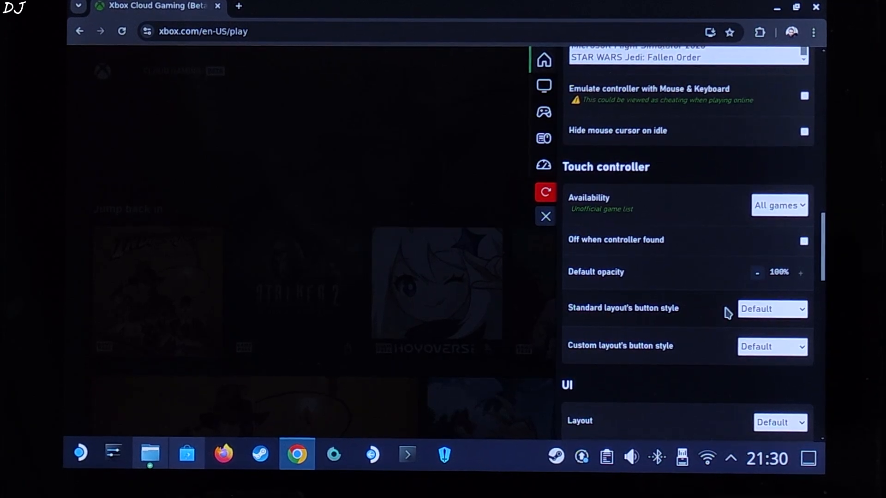
pyautogui.scroll(-3)
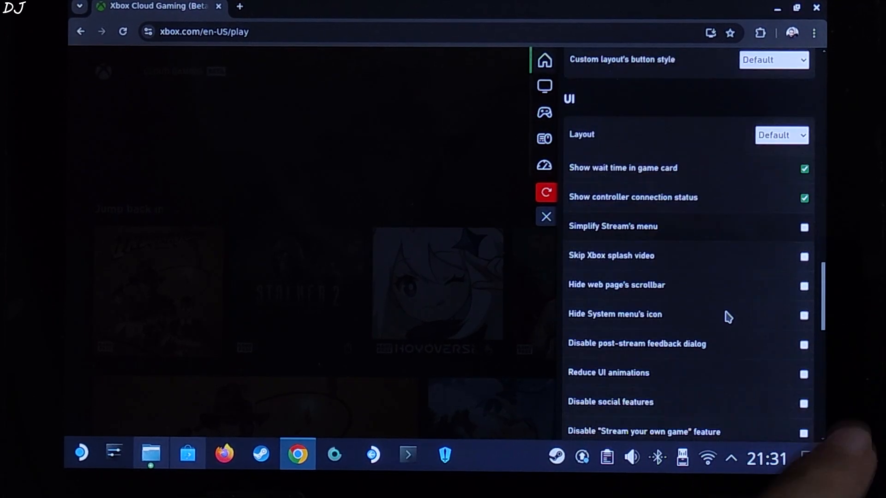
pyautogui.scroll(-3)
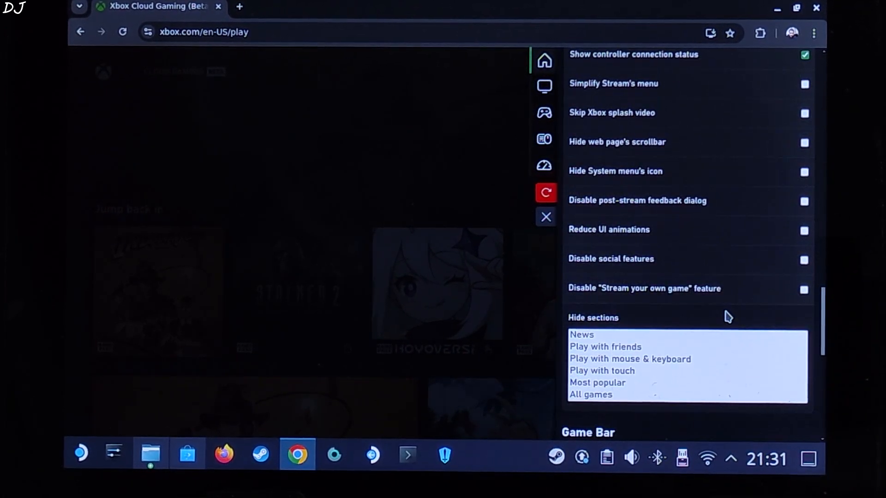
pyautogui.scroll(-3)
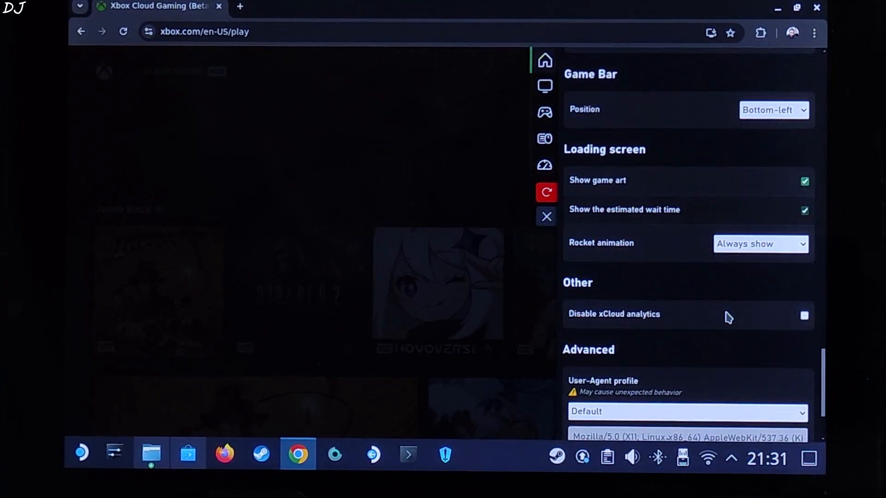
pyautogui.click(543, 86)
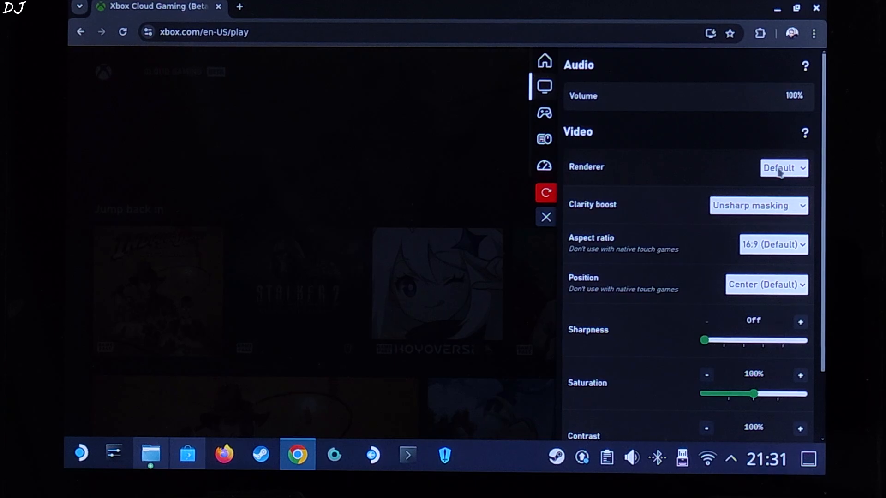
# Set the Better xCloud renderer configuration to High performance
pyautogui.click(782, 168)
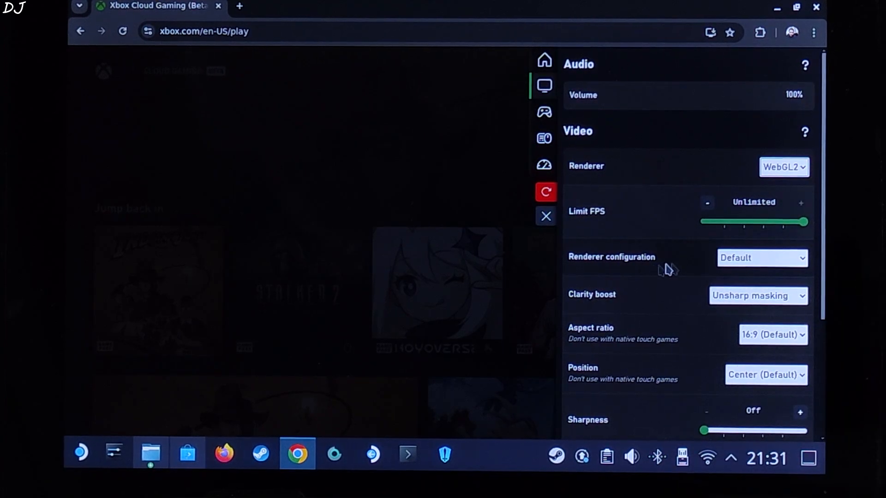
pyautogui.click(761, 258)
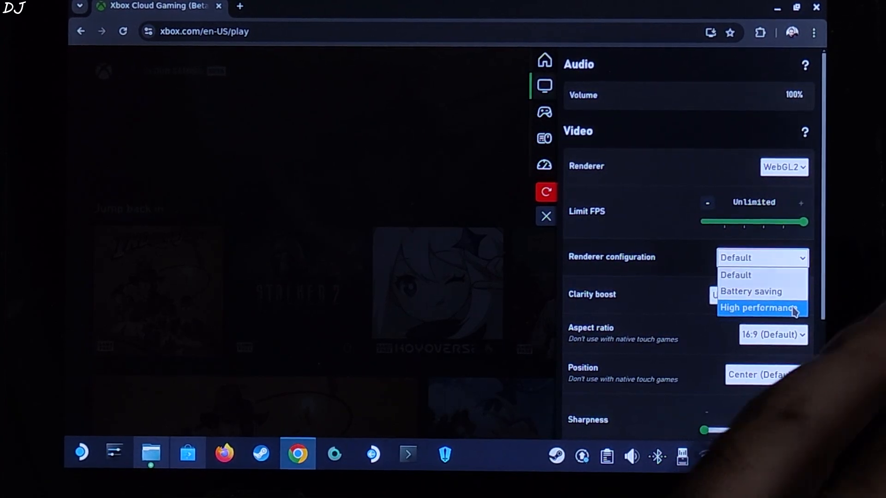
pyautogui.click(758, 307)
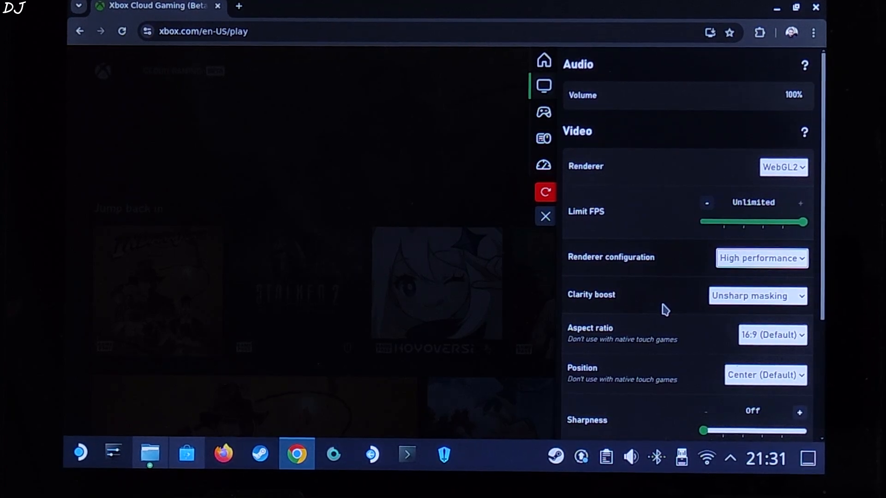
pyautogui.moveTo(697, 311)
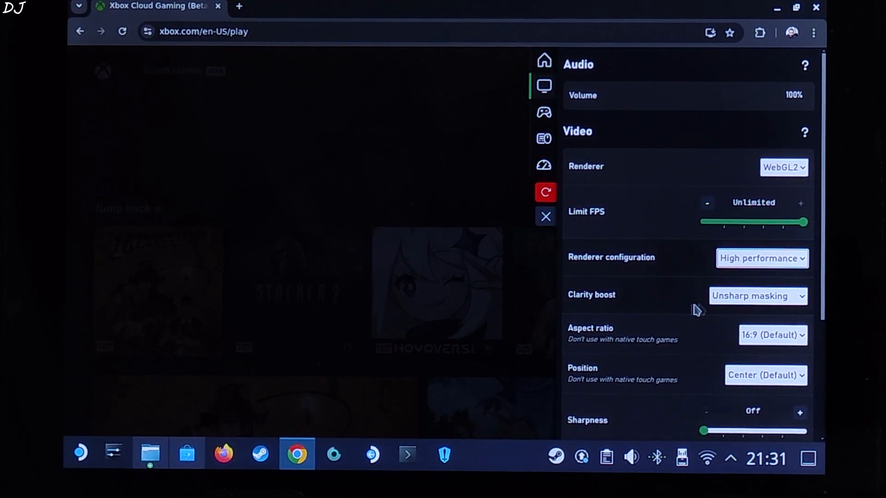
# Set the stream aspect ratio to 16:10 and raise sharpness to 4
pyautogui.click(756, 295)
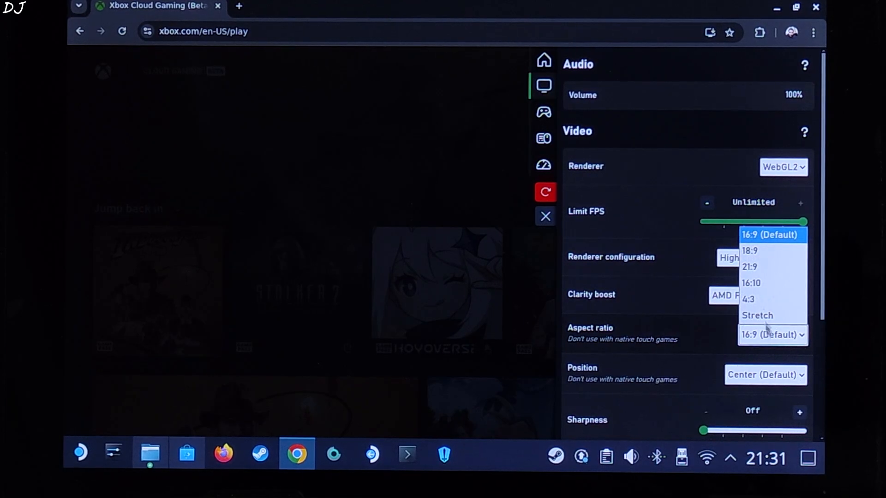
pyautogui.click(750, 282)
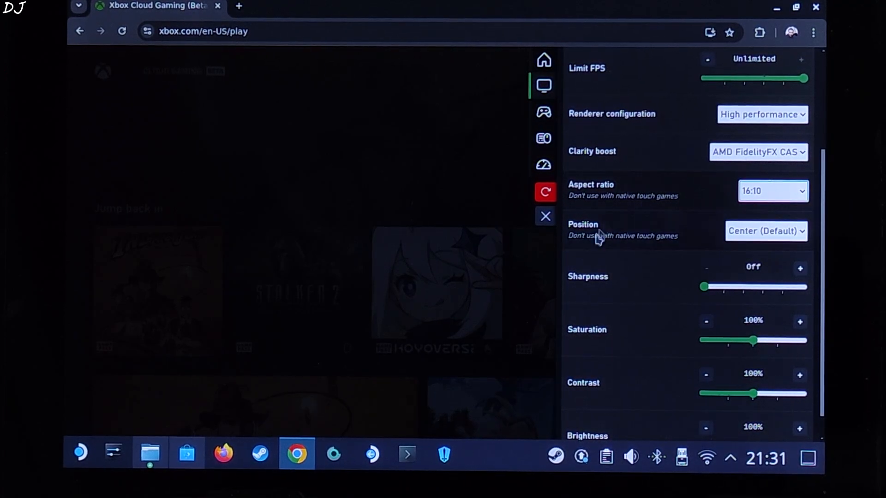
pyautogui.scroll(-3)
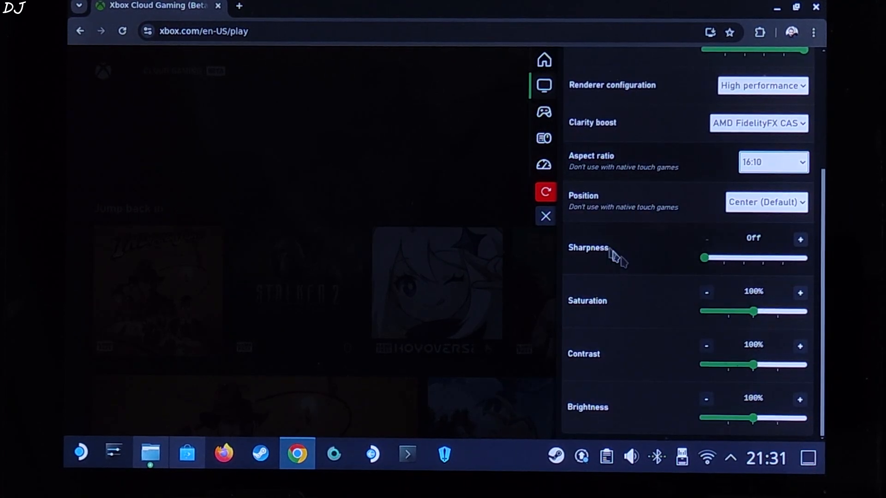
pyautogui.moveTo(703, 258); pyautogui.dragTo(743, 259)
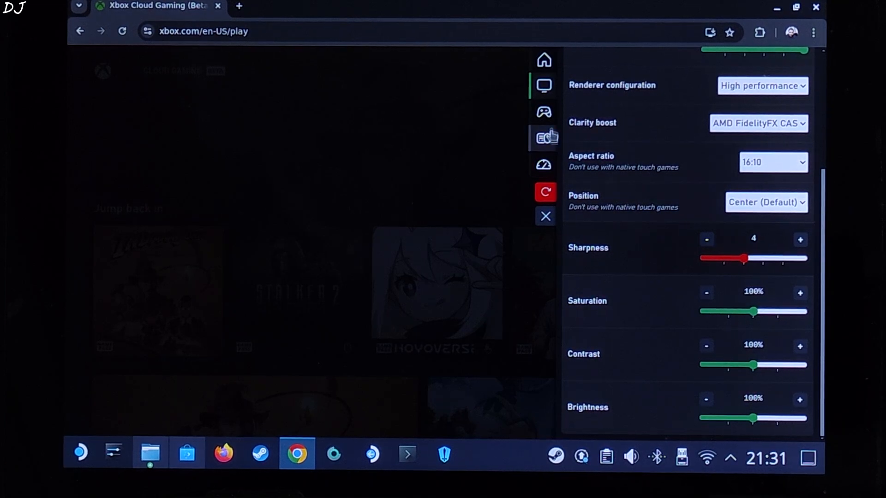
pyautogui.click(543, 112)
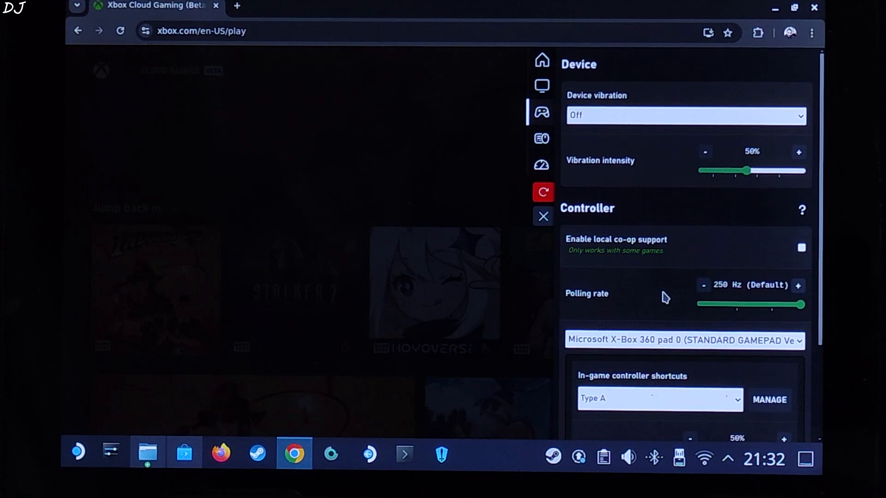
pyautogui.moveTo(566, 322)
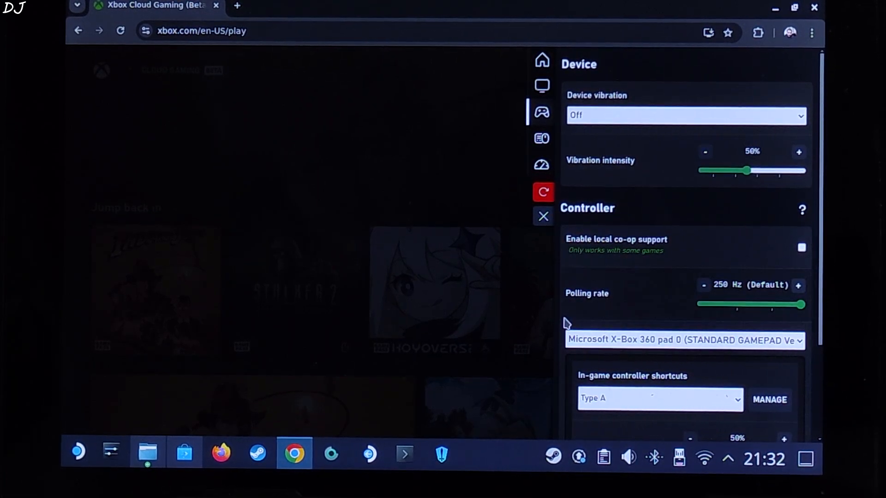
# Increase the controller vibration intensity from 50% to 80%
pyautogui.scroll(-3)
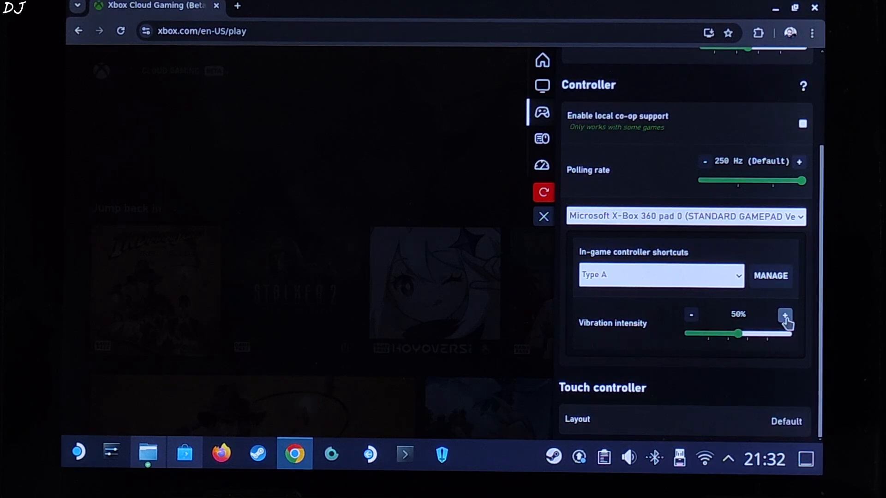
pyautogui.click(784, 315)
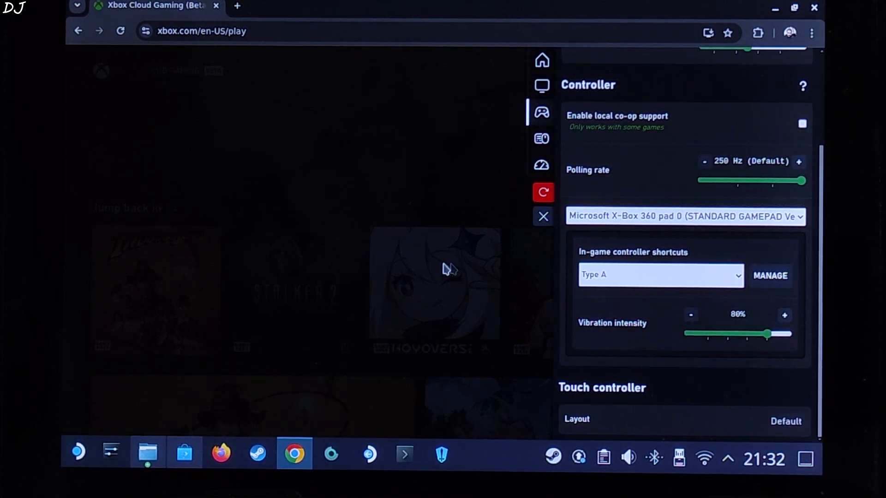
pyautogui.click(541, 165)
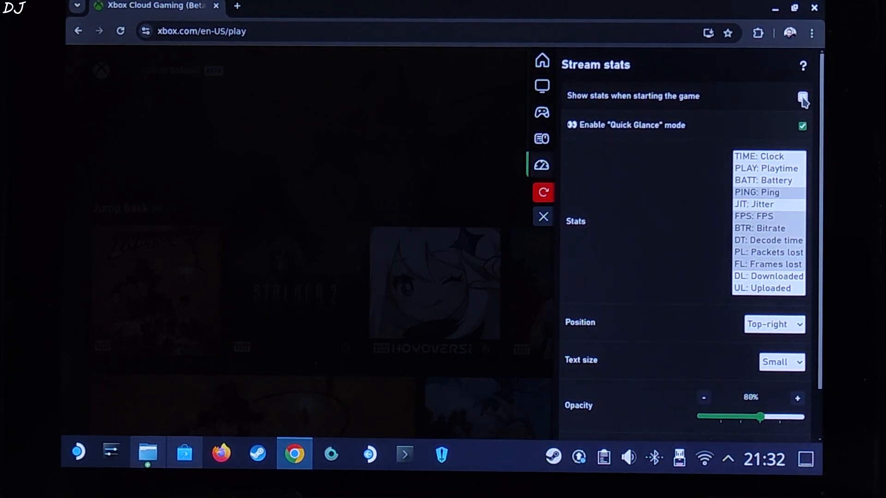
# Enable stream stats at game start and set the stats text size to Large
pyautogui.click(802, 96)
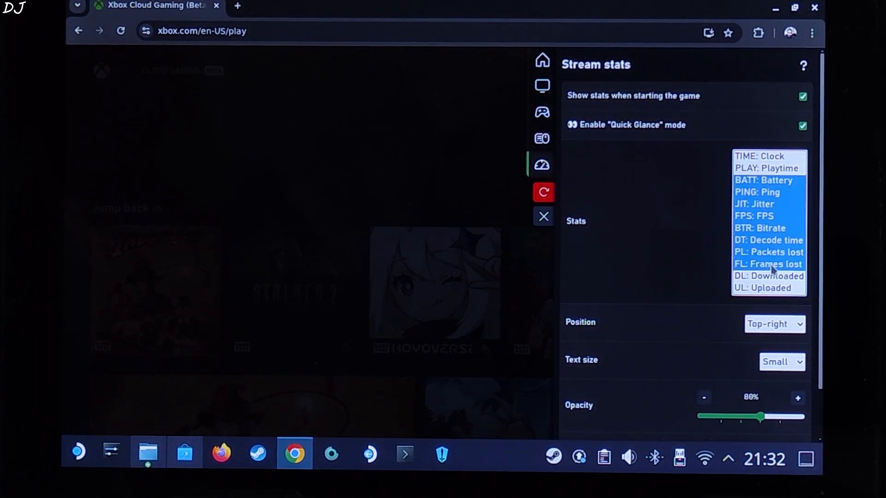
pyautogui.scroll(-3)
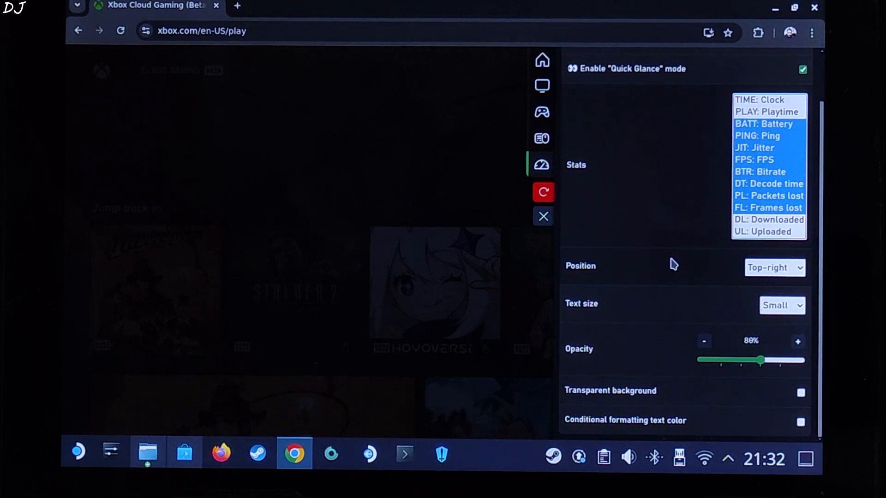
pyautogui.click(774, 267)
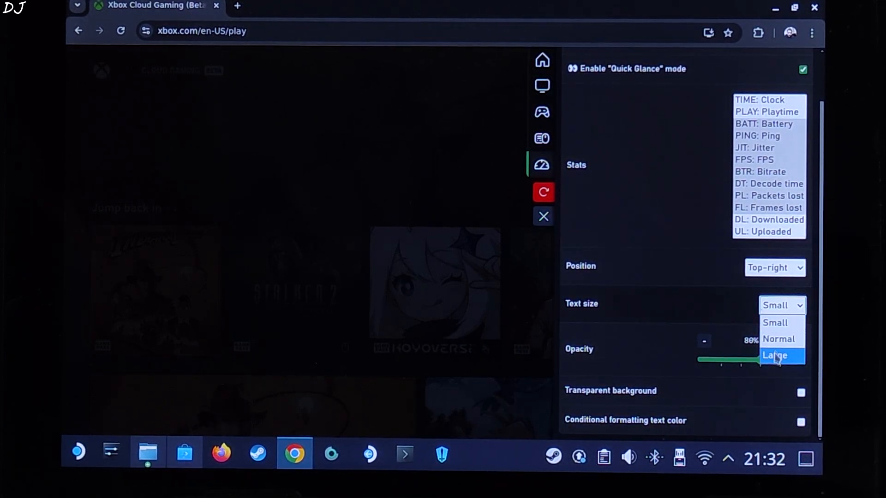
pyautogui.click(775, 355)
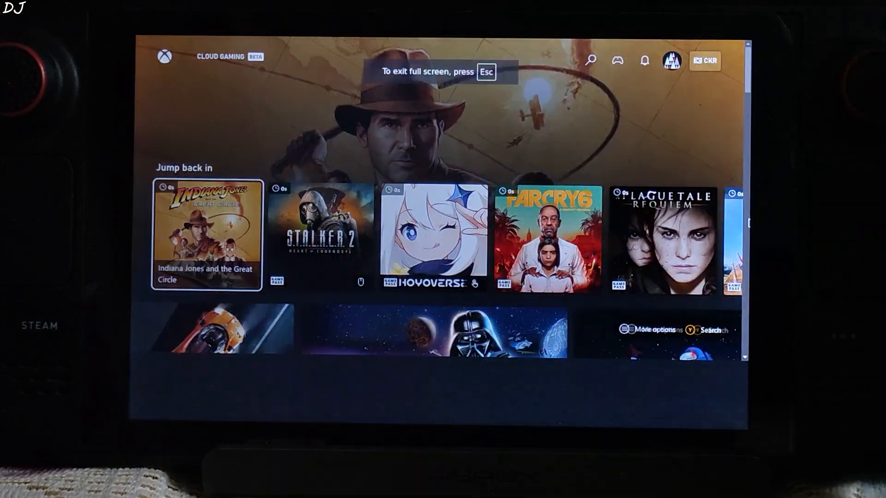
# Launch Indiana Jones and the Great Circle from the Jump back in row
pyautogui.click(205, 234)
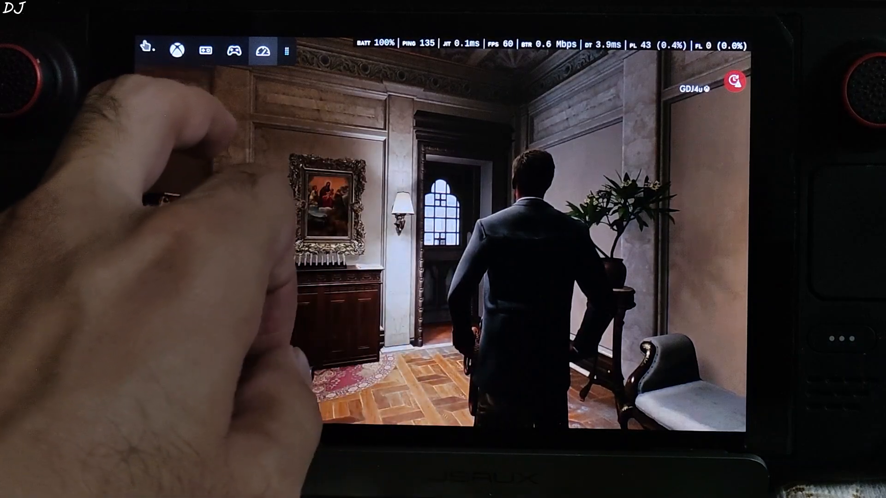
# Open the in-stream Better xCloud stats settings, then close them
pyautogui.click(260, 50)
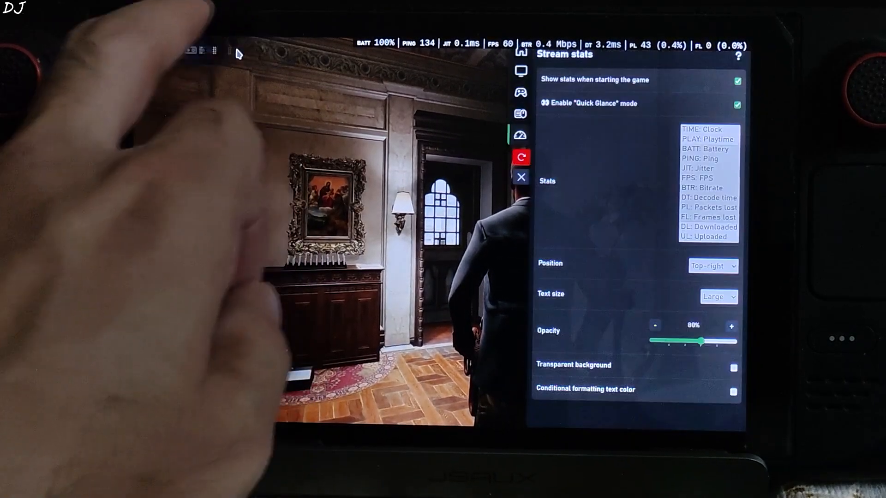
pyautogui.click(520, 176)
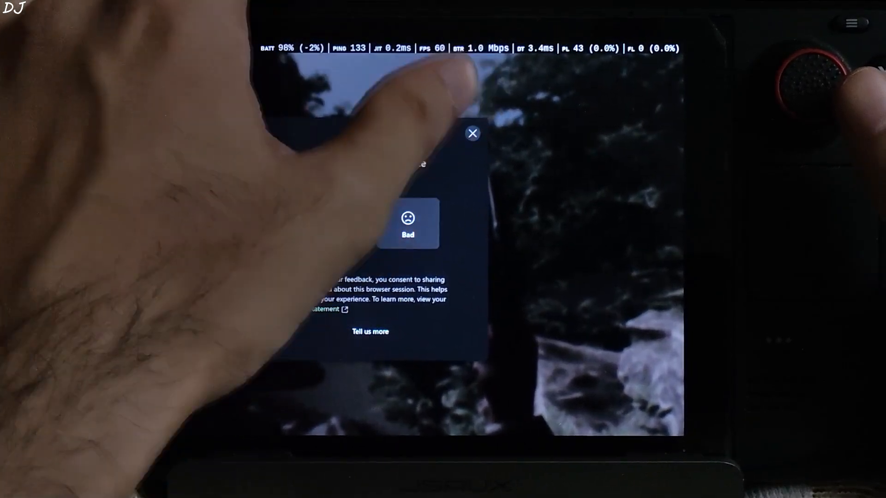
# Dismiss the feedback prompt and switch the region-restriction bypass to Japan
pyautogui.click(472, 134)
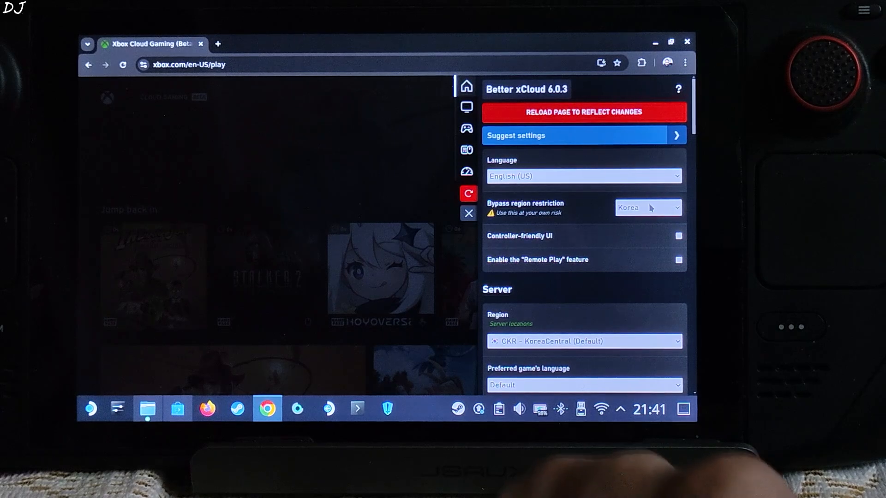
pyautogui.click(647, 208)
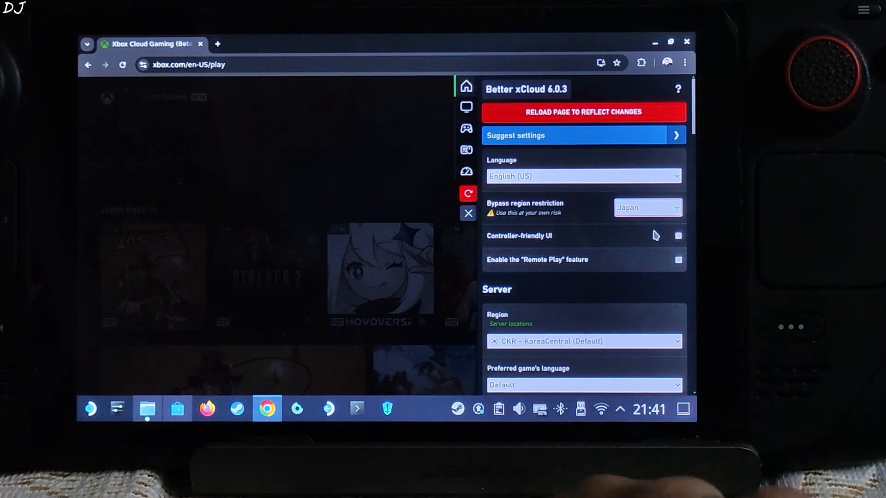
pyautogui.click(583, 112)
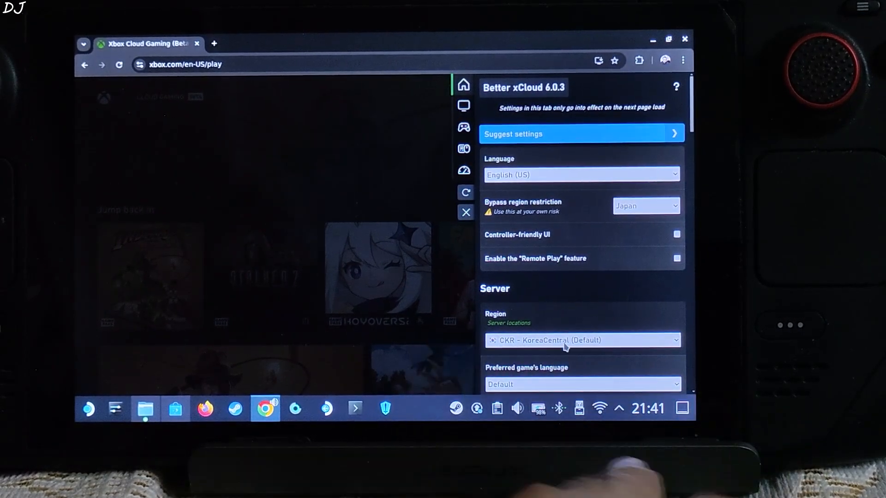
pyautogui.click(582, 340)
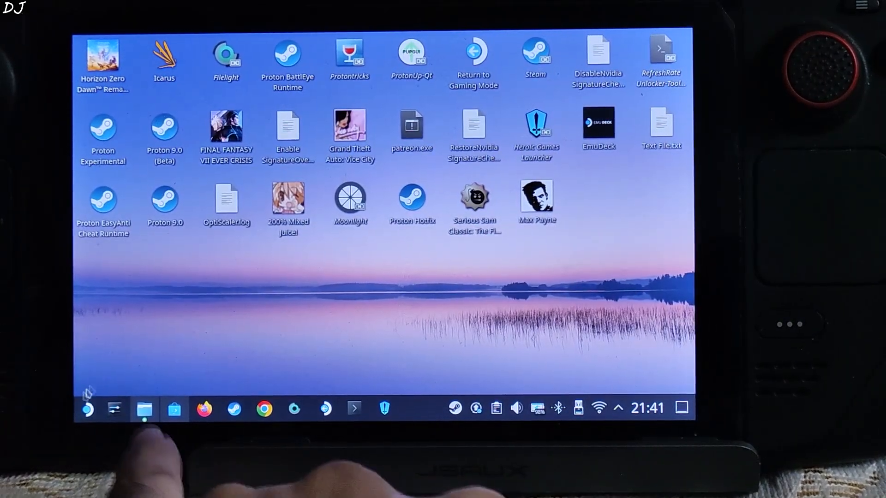
pyautogui.moveTo(87, 407)
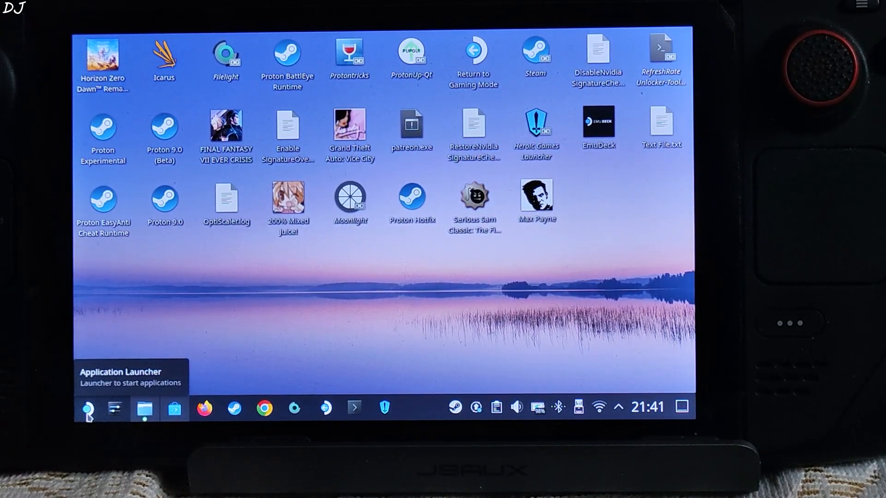
# Show the launcher's installed applications and right-click the Google Chrome entry
pyautogui.click(86, 407)
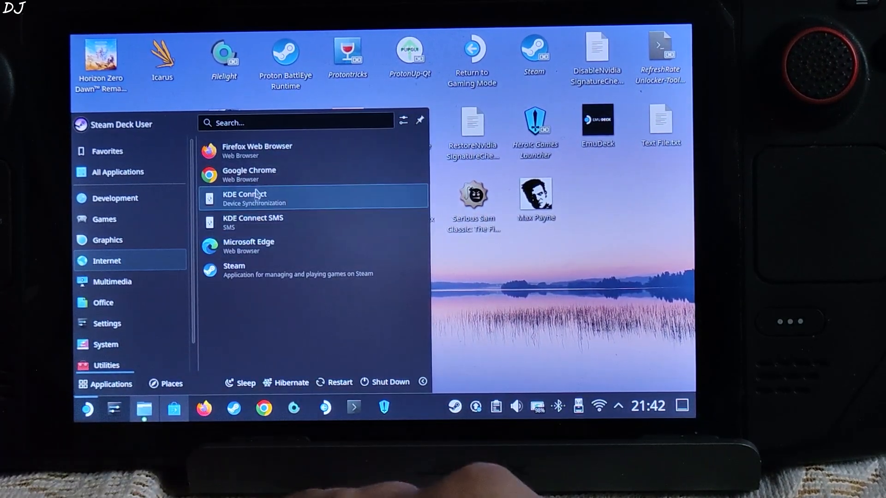
pyautogui.rightClick(249, 174)
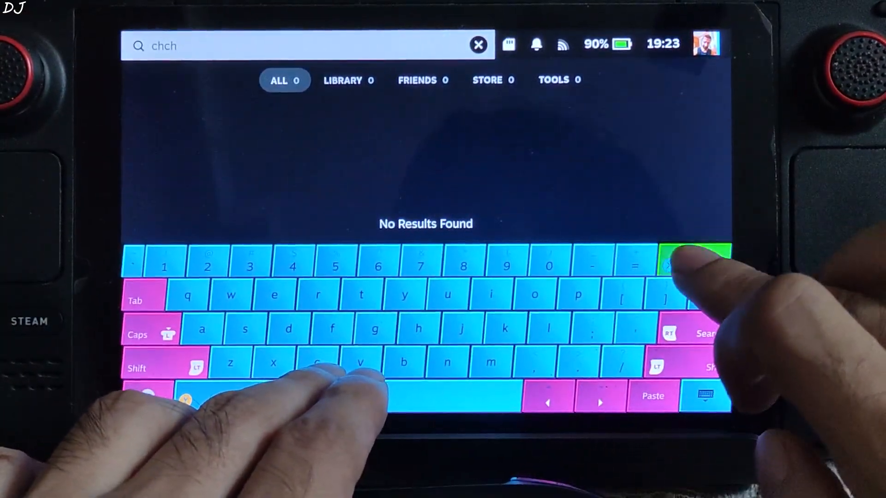
# Correct the 'chr' search, open the Google Chrome library entry and its controller settings
pyautogui.click(694, 266)
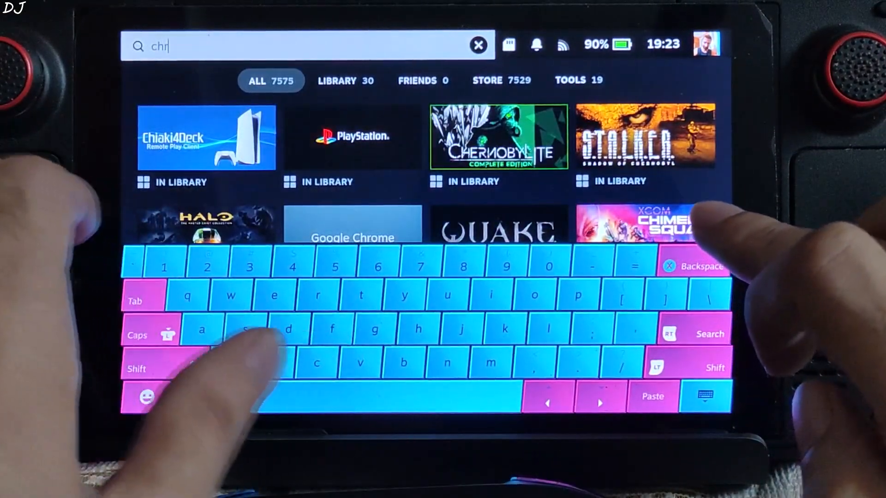
pyautogui.click(351, 238)
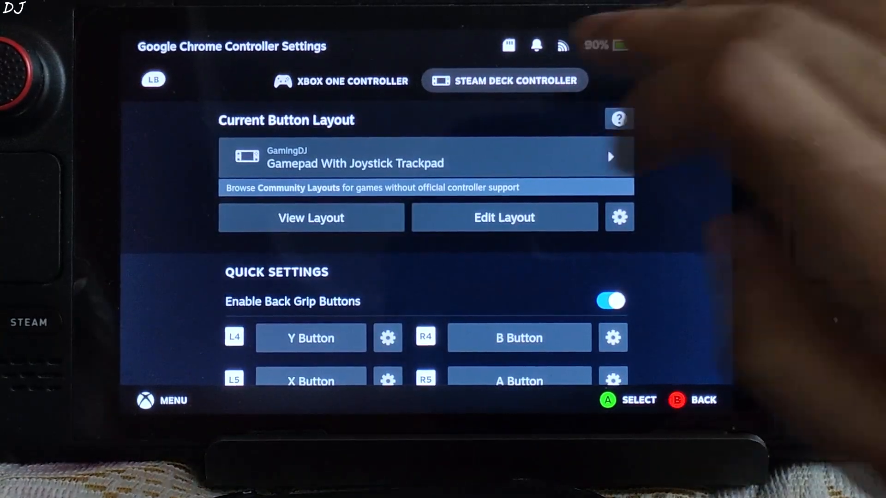
pyautogui.click(340, 79)
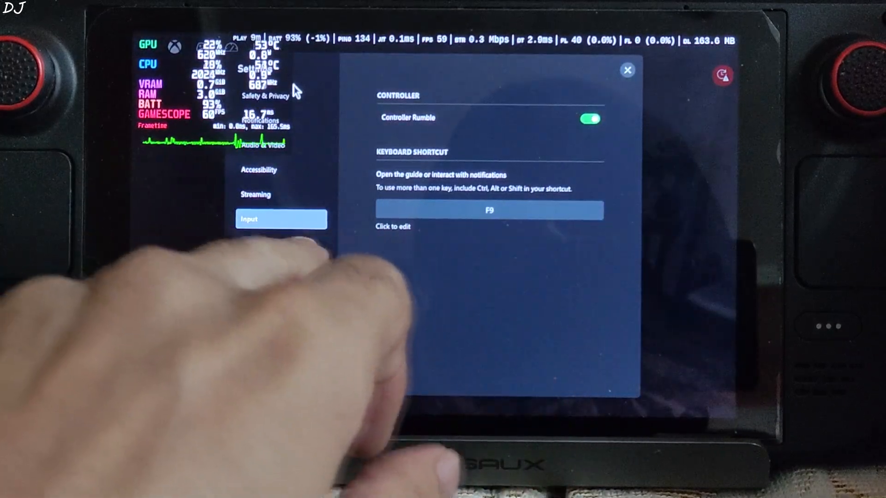
# Show the stream's Streaming options and toggle the network quality indicator
pyautogui.click(281, 194)
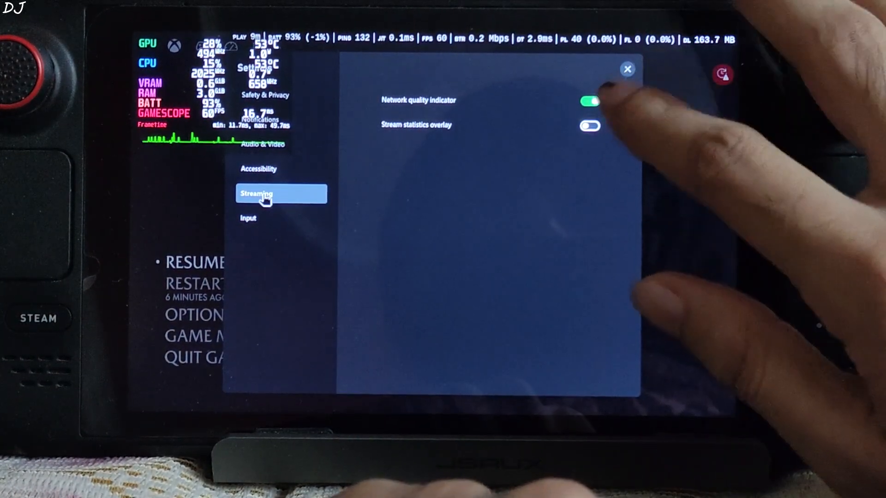
pyautogui.click(589, 100)
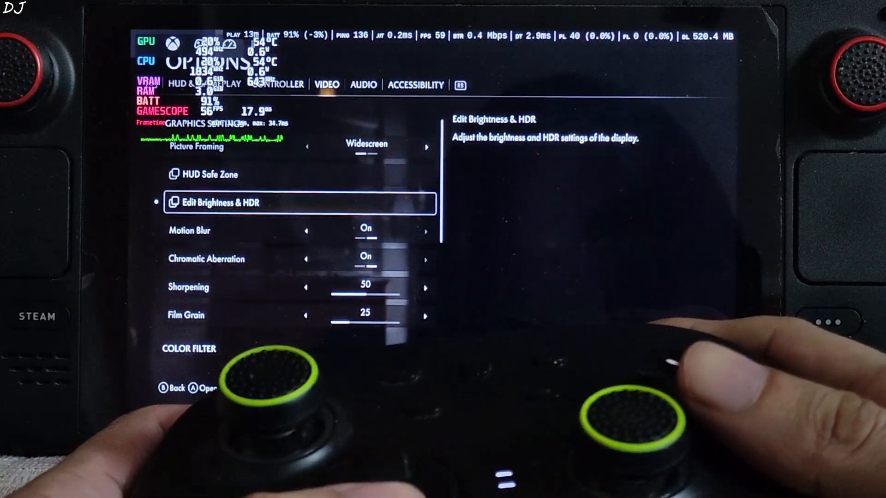
# Switch off motion blur and chromatic aberration, and drop film grain to 15
pyautogui.press('down')
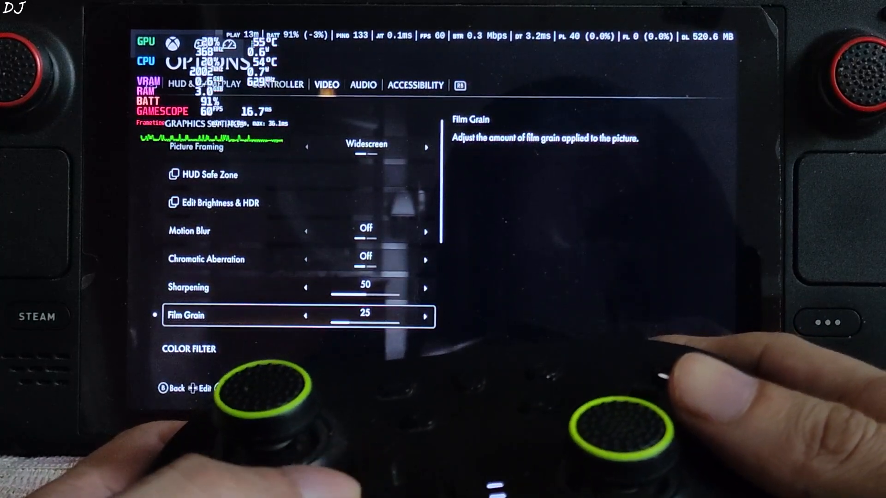
pyautogui.click(306, 315)
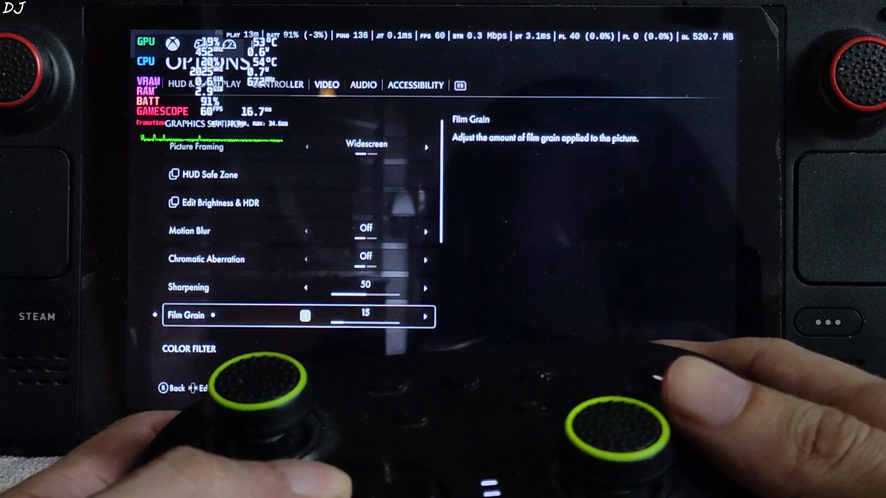